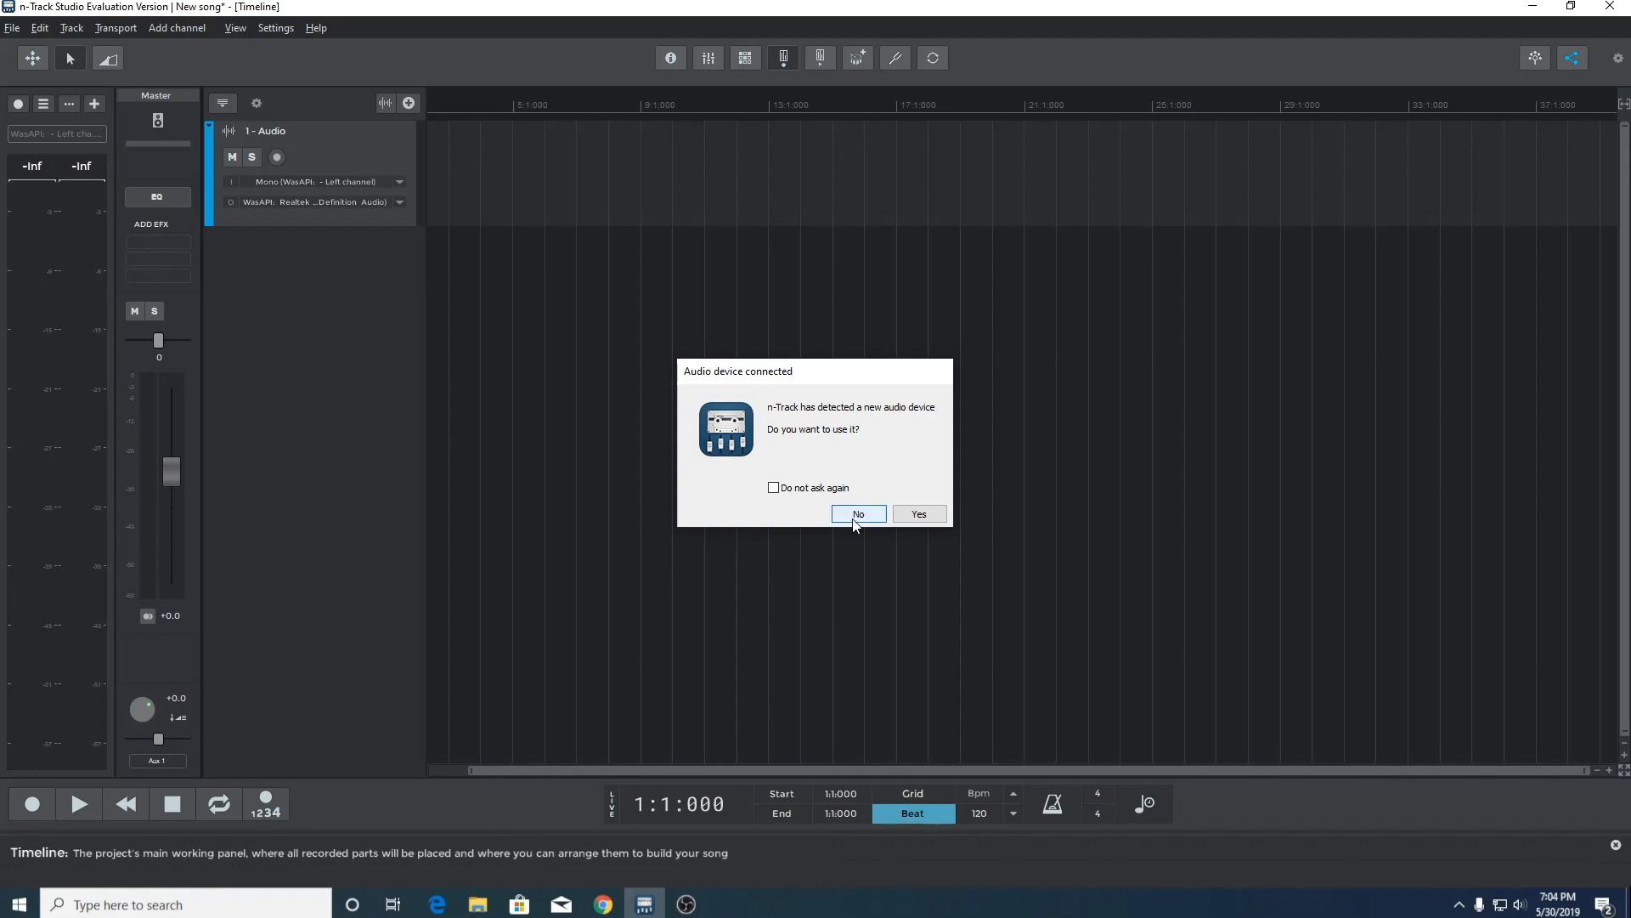
Decline the new-device prompt and reach the Audio Devices settings
click(856, 513)
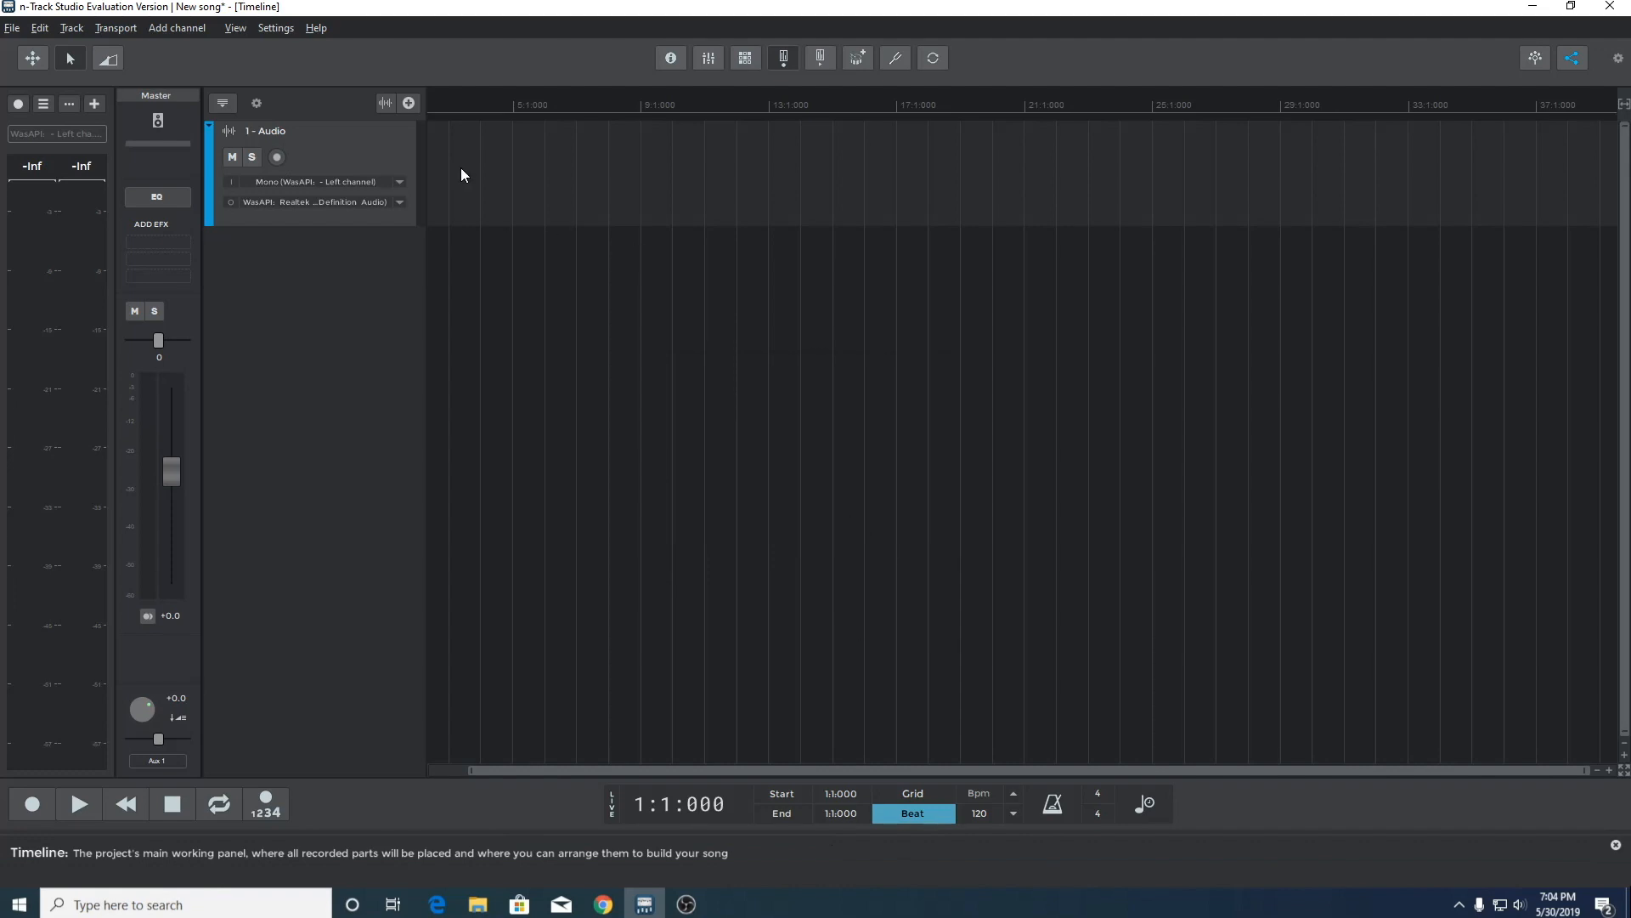
click(275, 27)
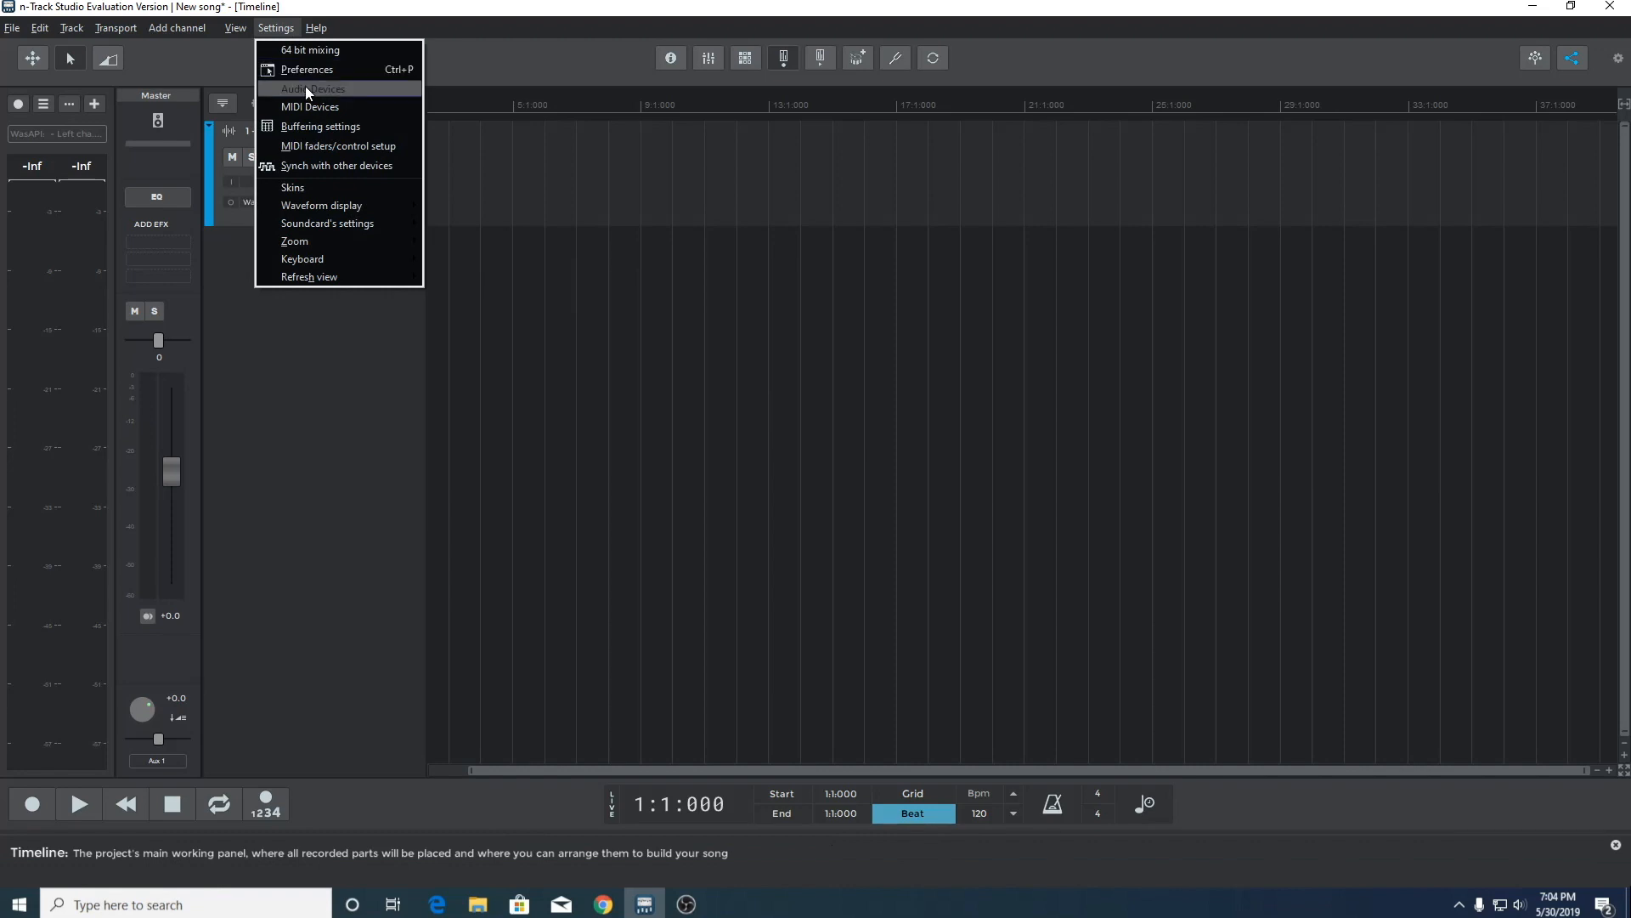
click(309, 89)
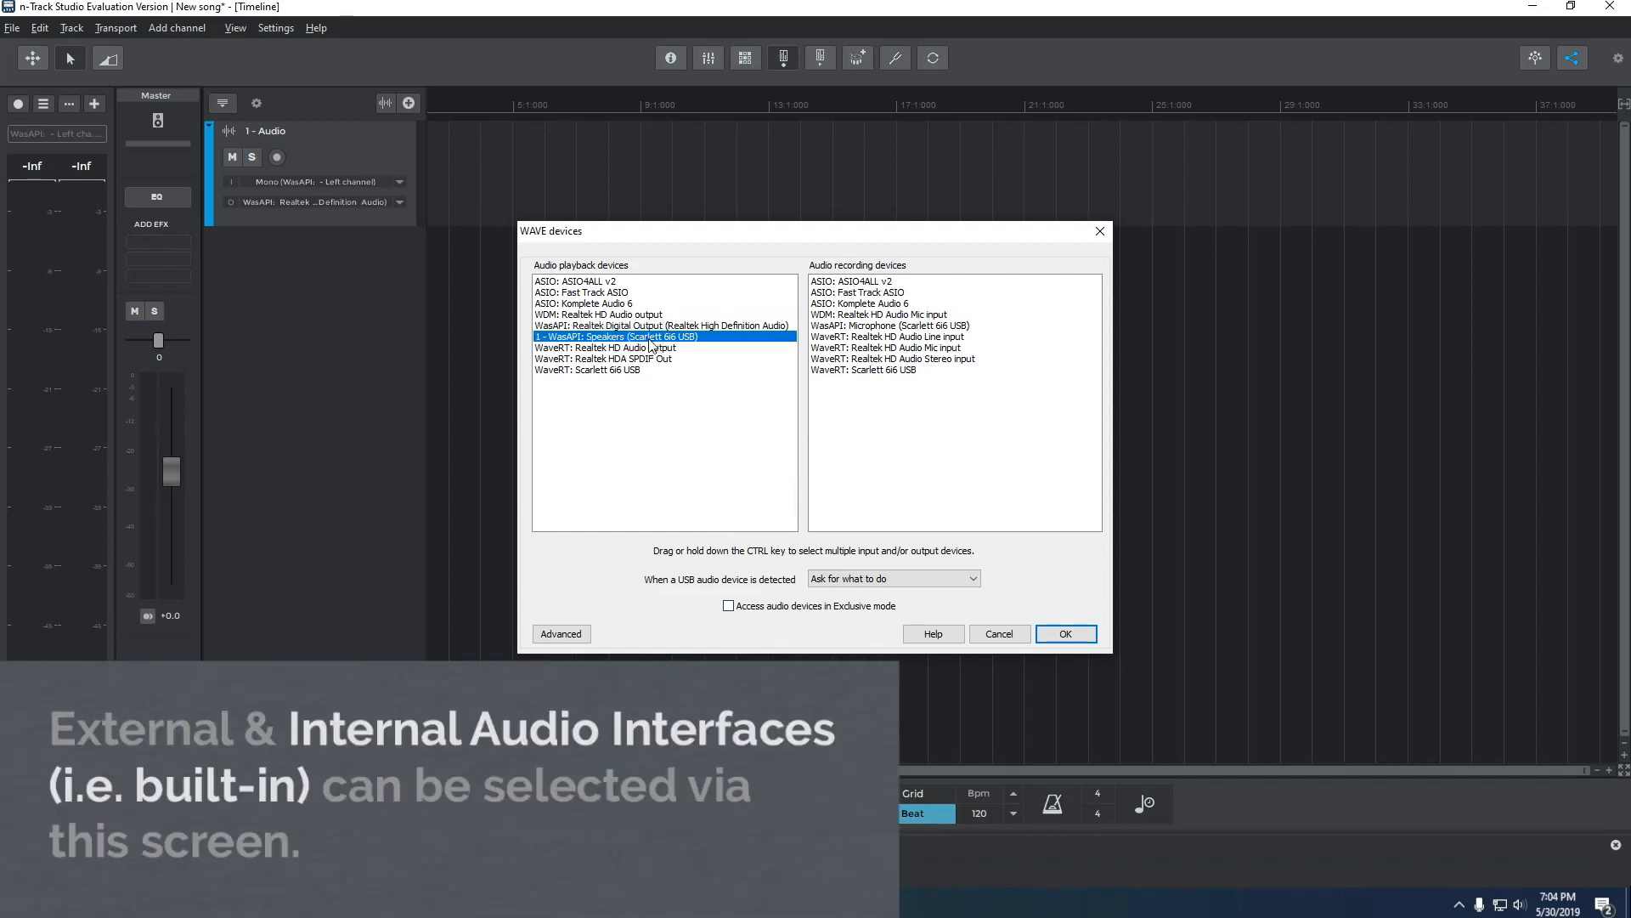
Select the Scarlett 6i6 USB microphone and speakers, keeping the new-USB-device prompt, and confirm
click(895, 325)
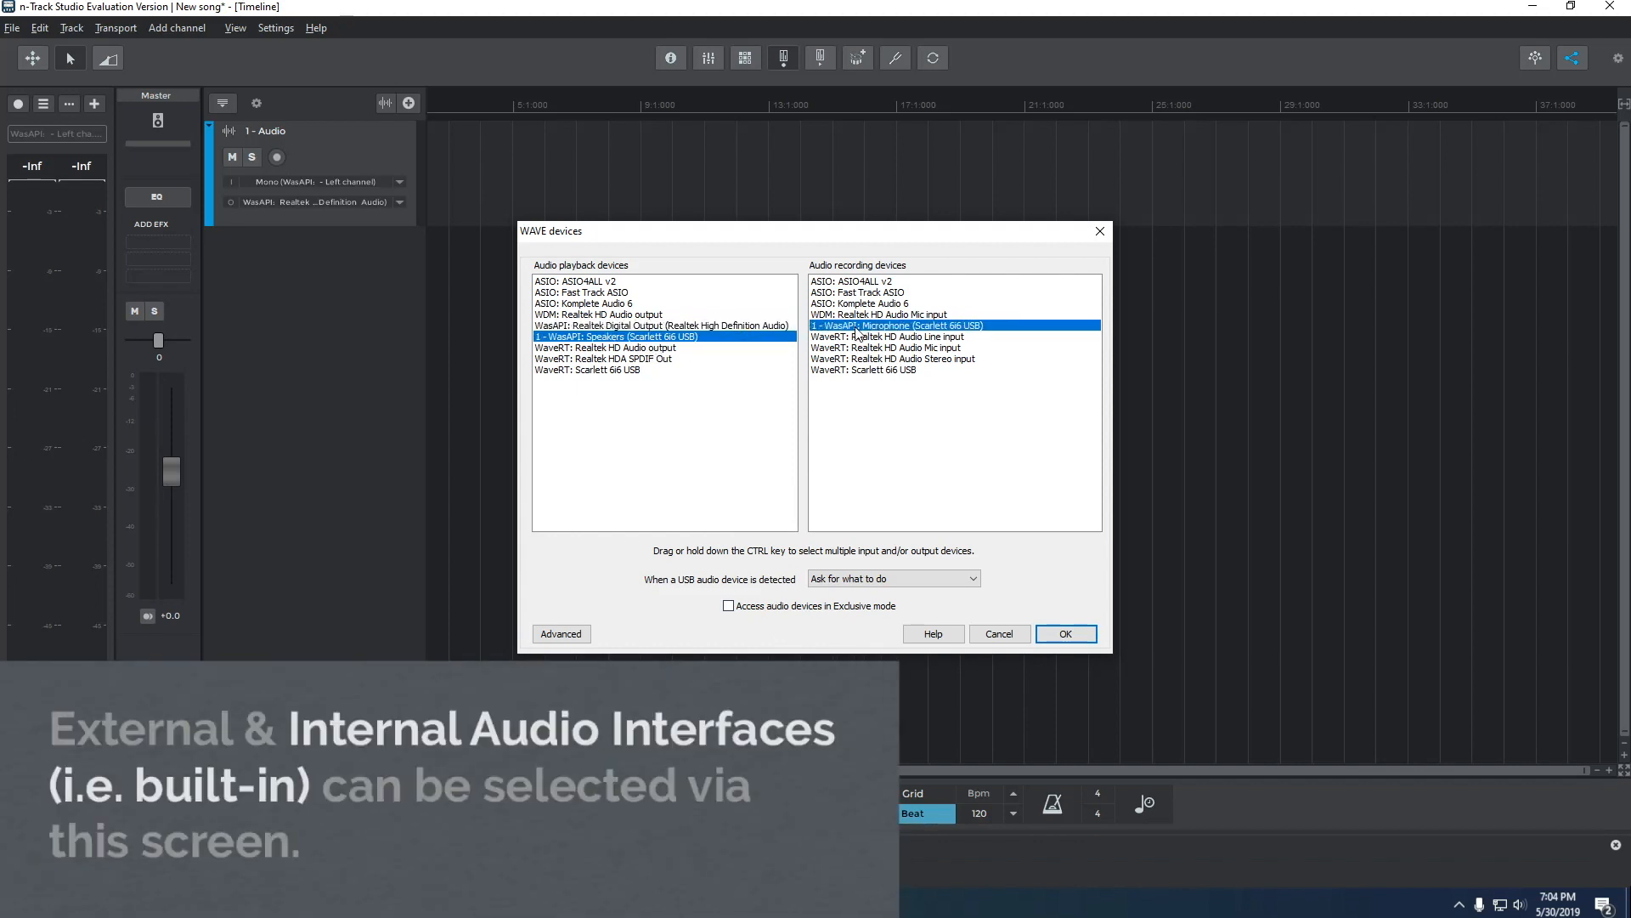
mouse_move(1054, 674)
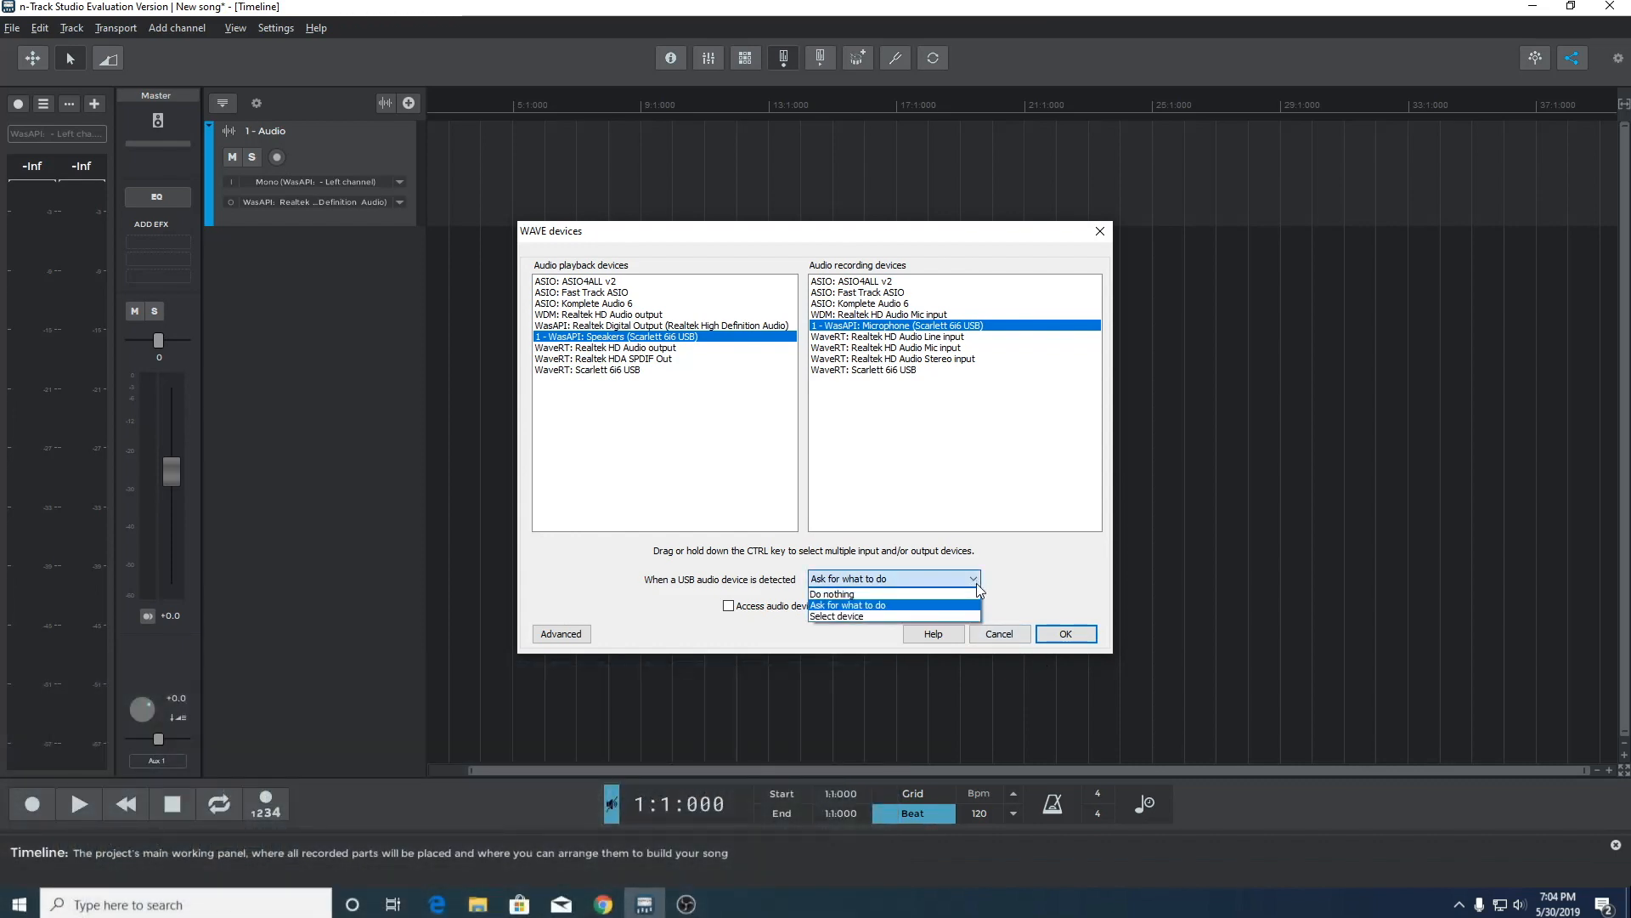
click(892, 578)
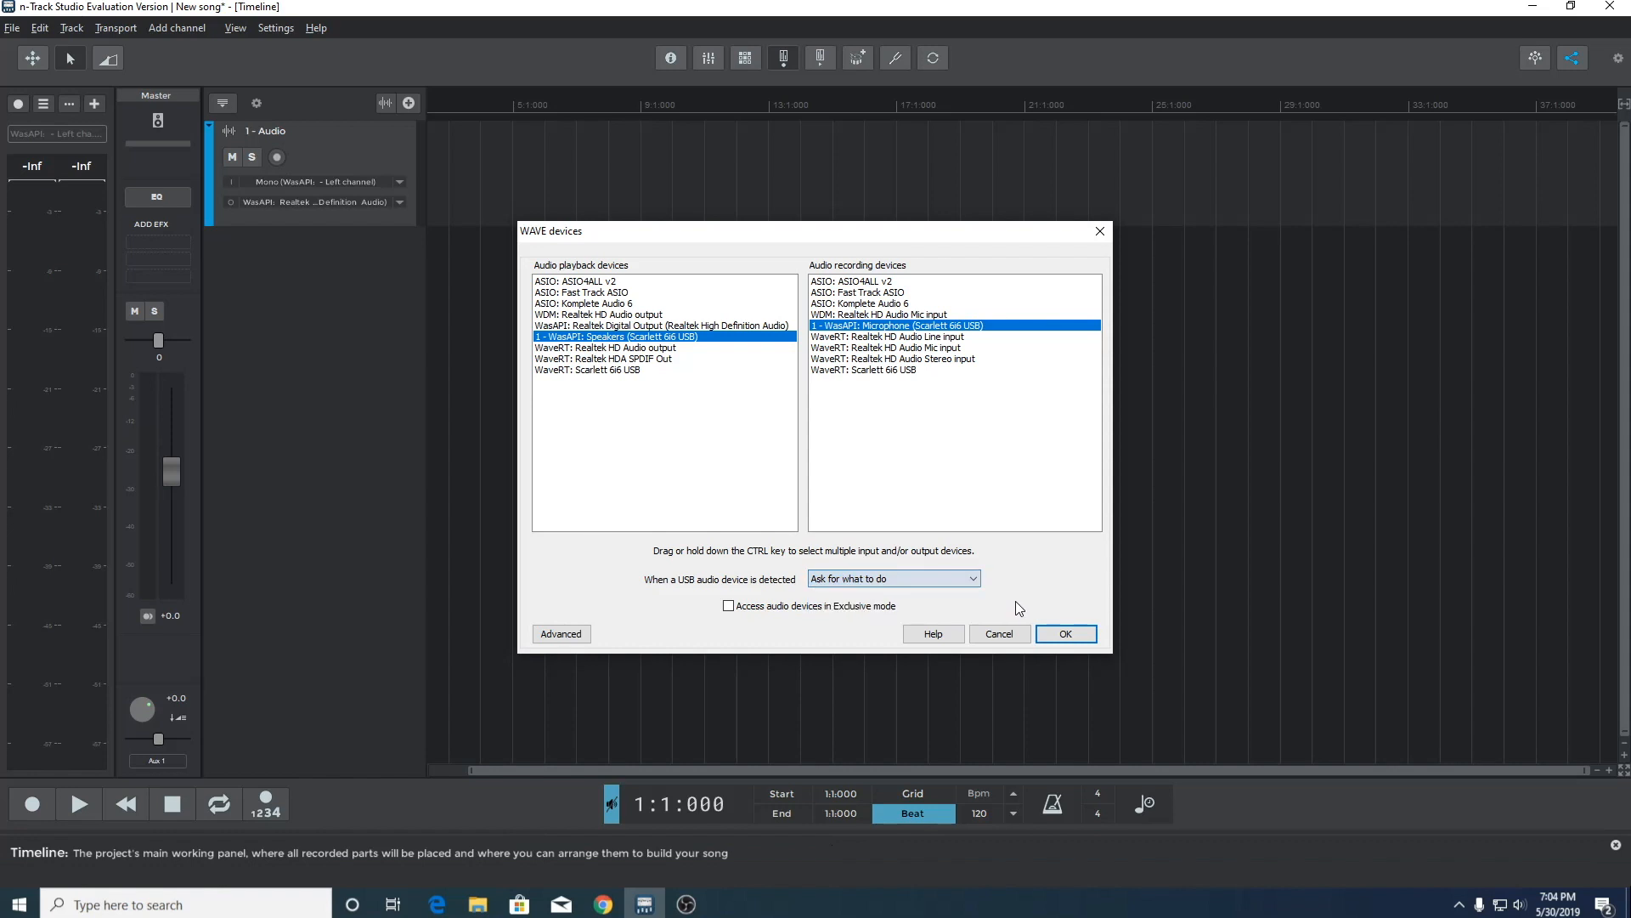
click(1064, 634)
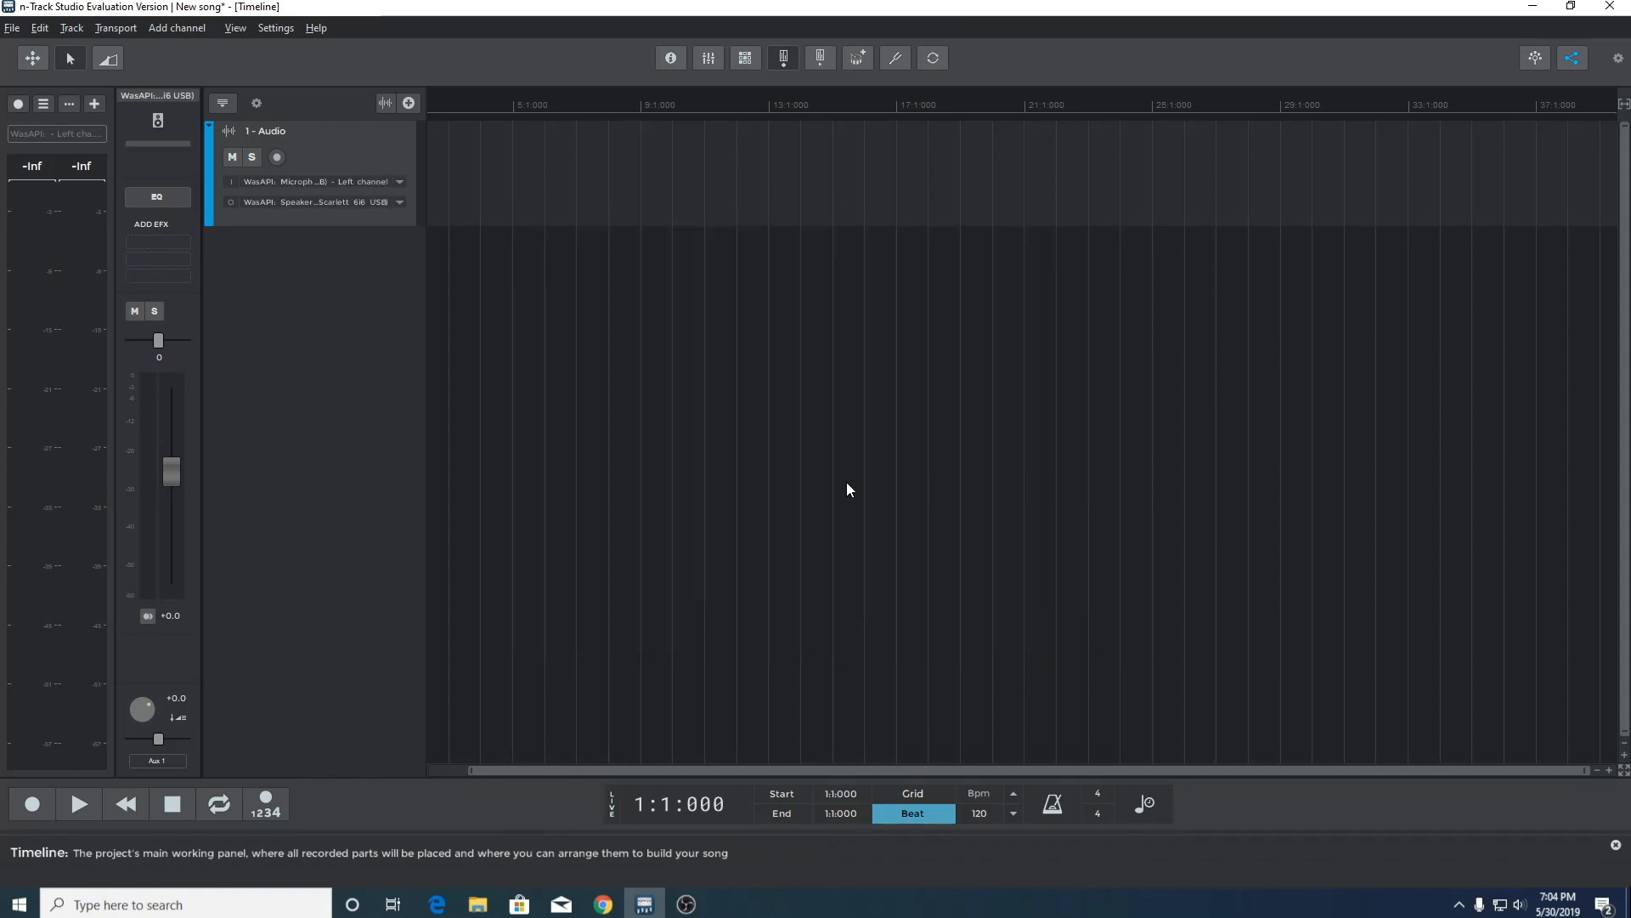
click(275, 29)
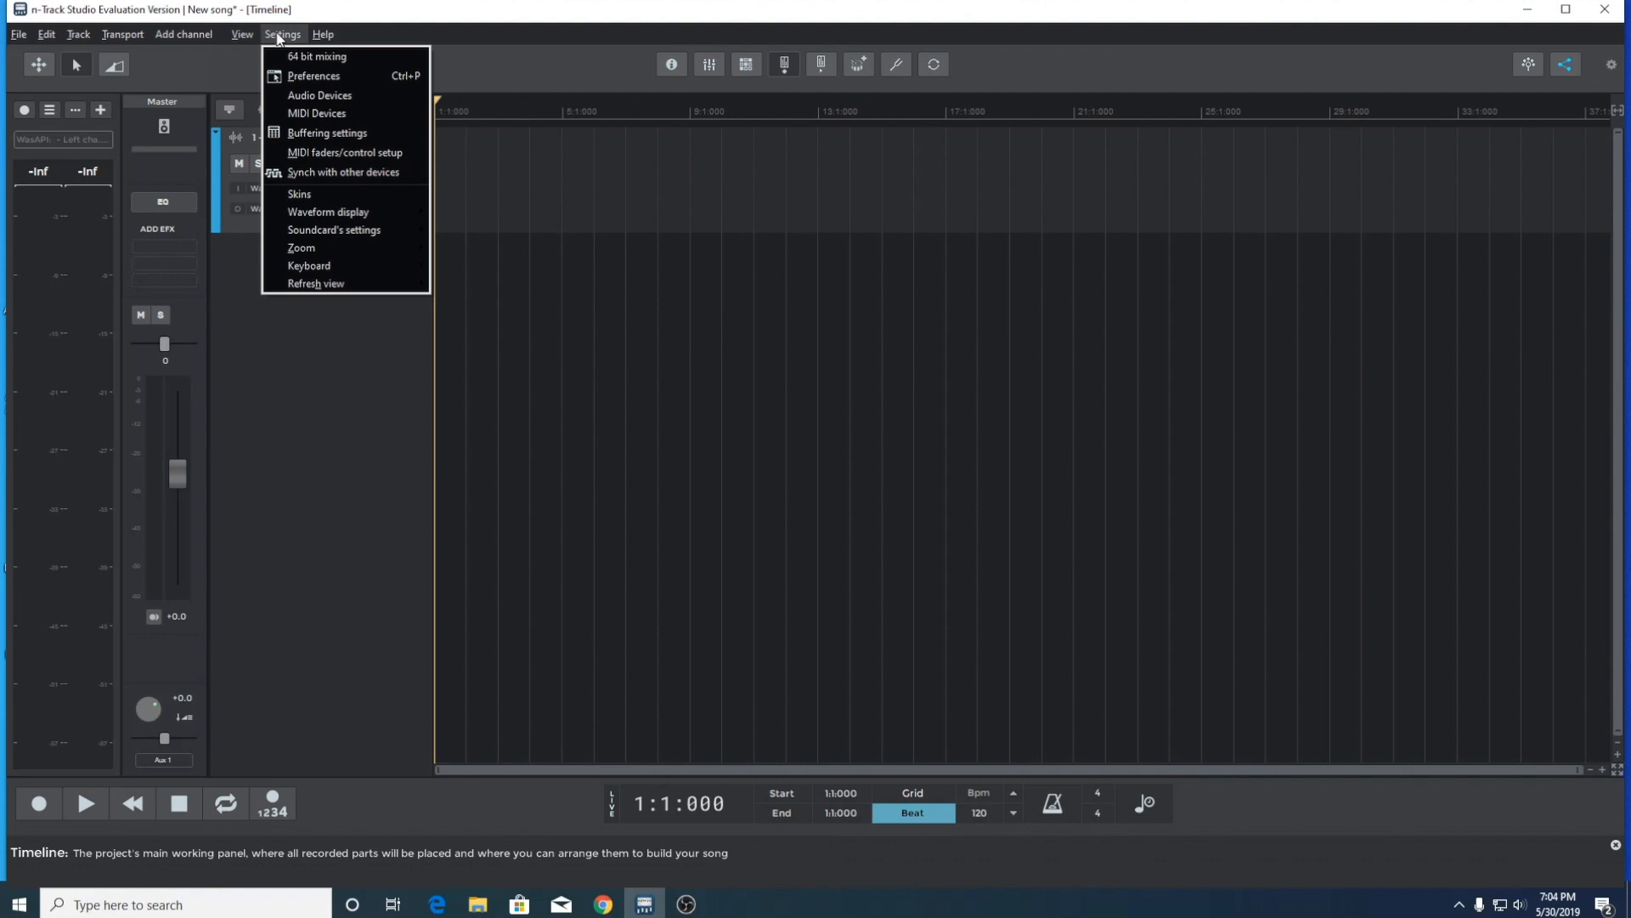
mouse_move(299, 73)
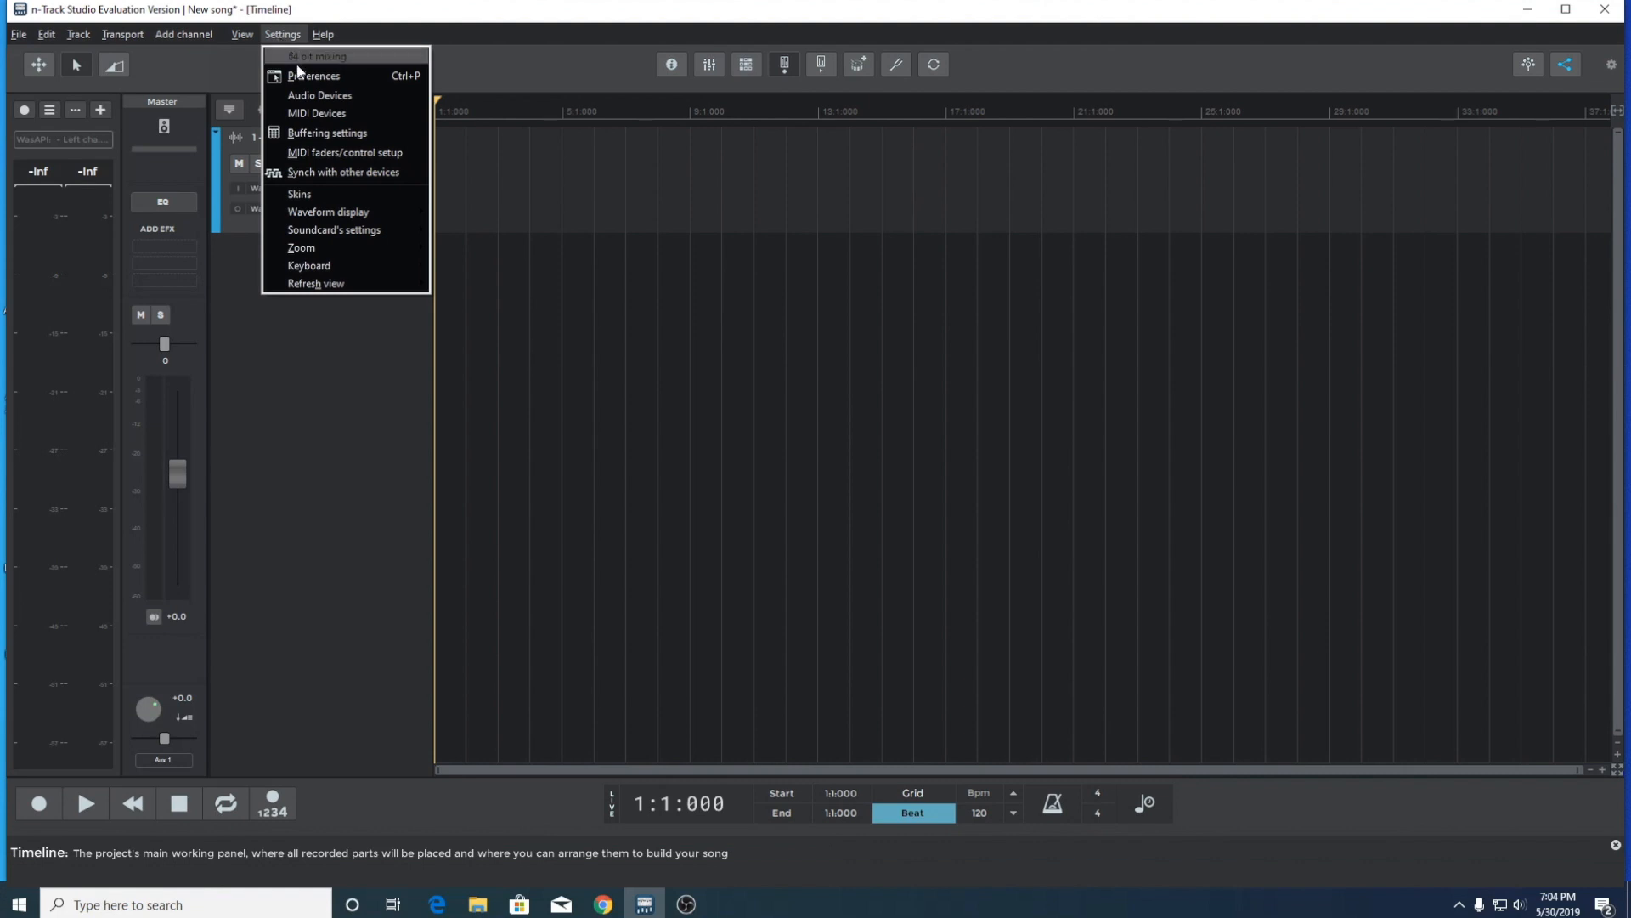
mouse_move(301, 249)
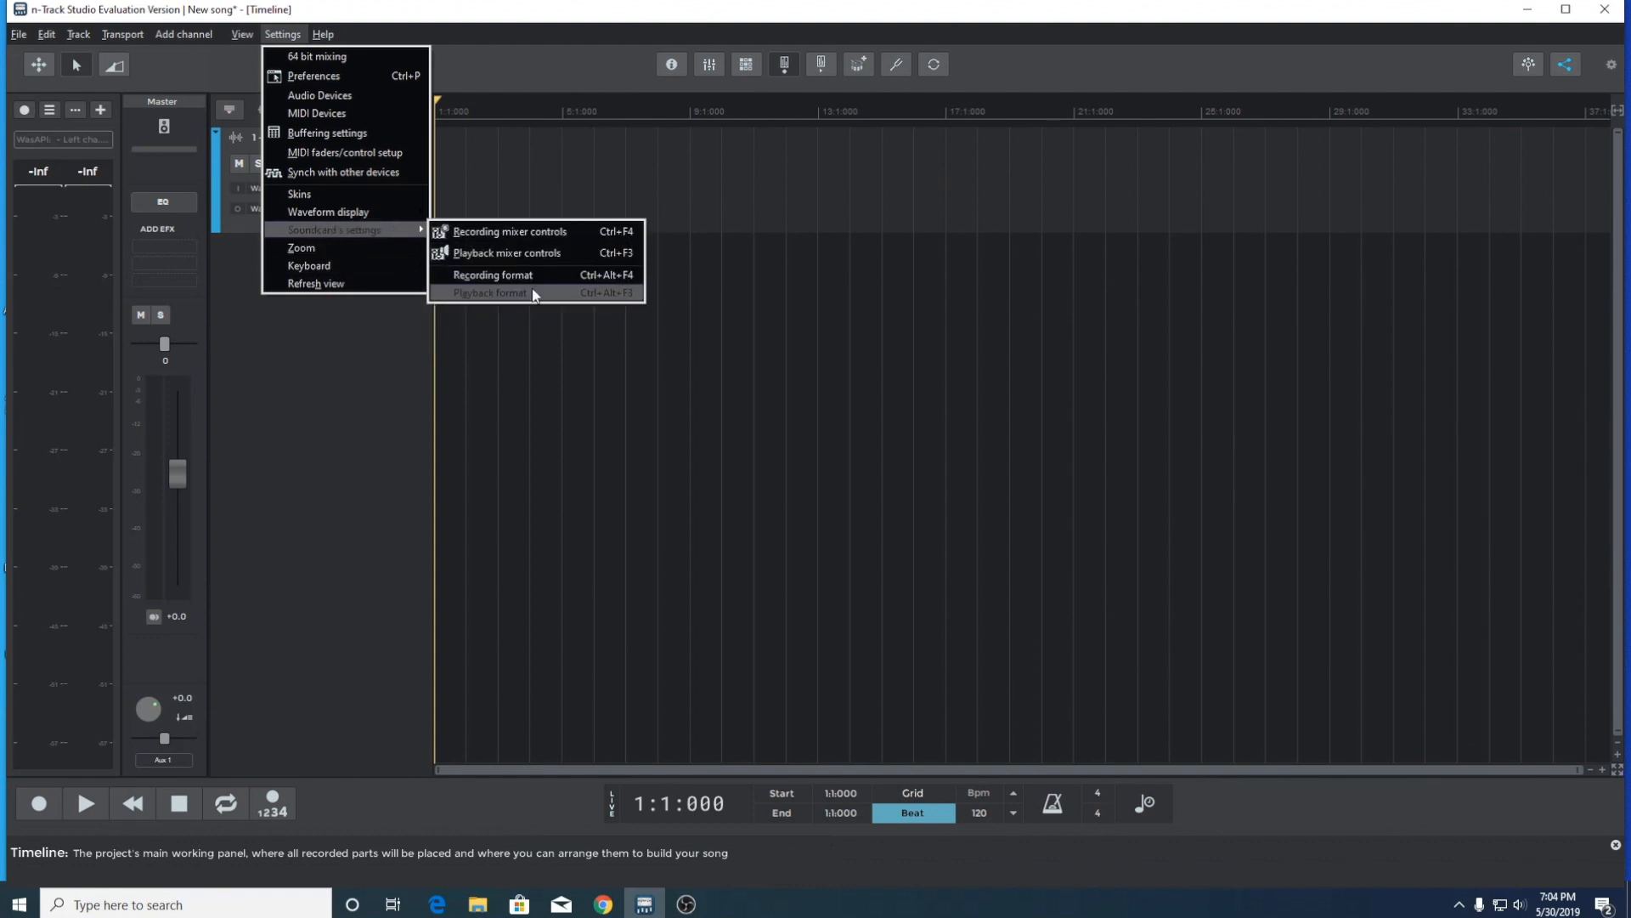
In Playback format, try 16-bit, 24-bit and finally 32-bit float bit depths
click(491, 275)
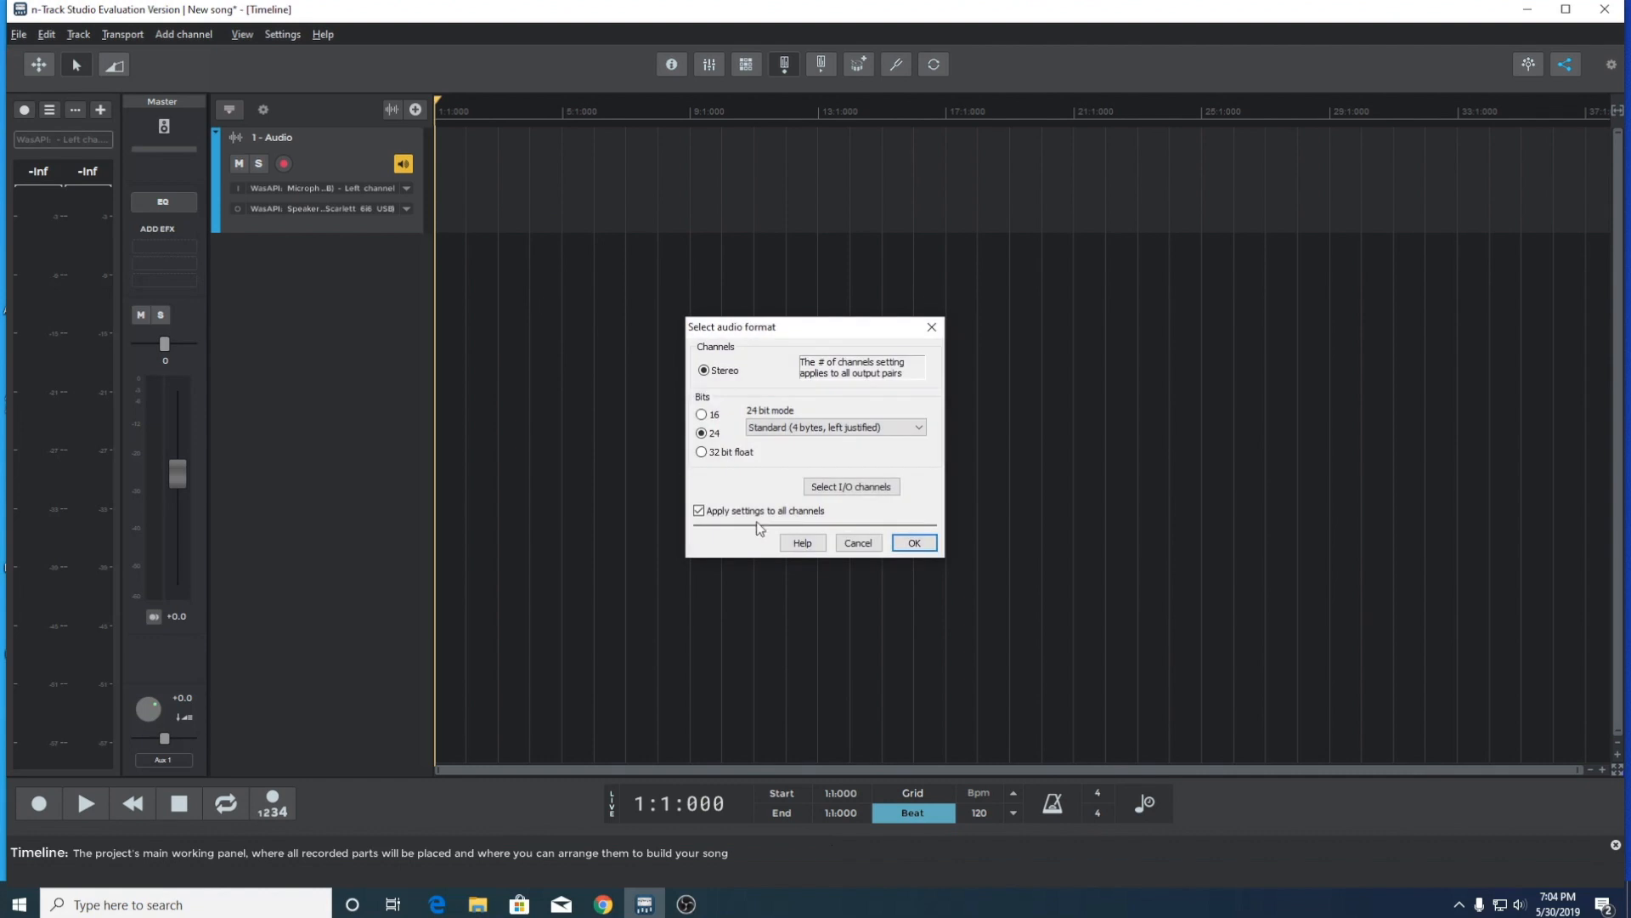
mouse_move(720, 430)
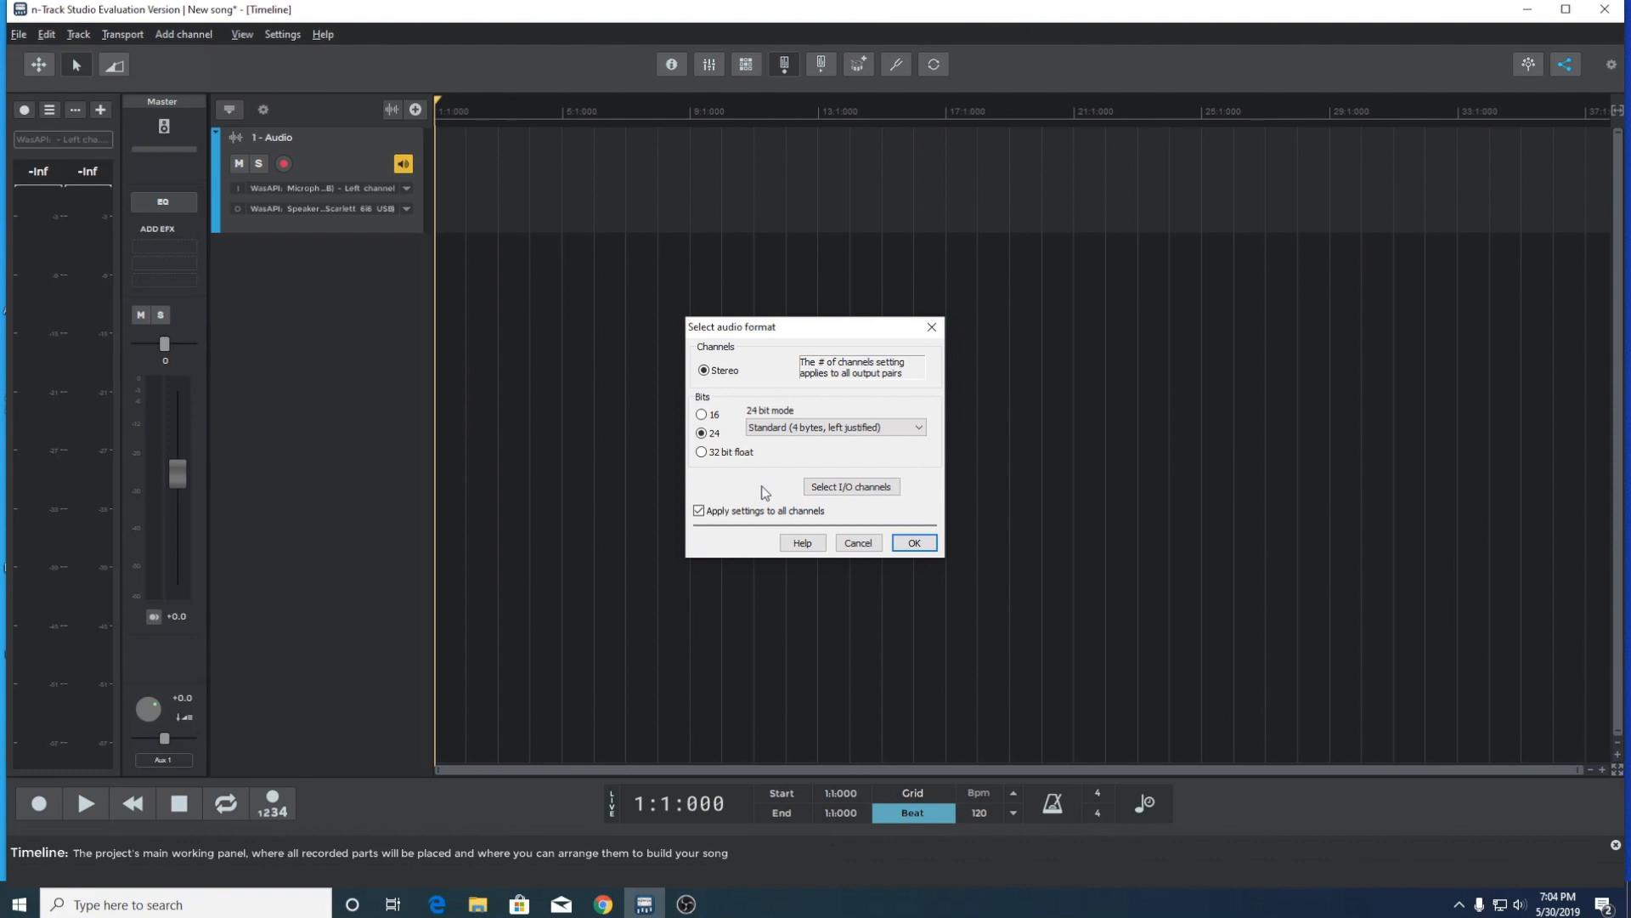
click(702, 415)
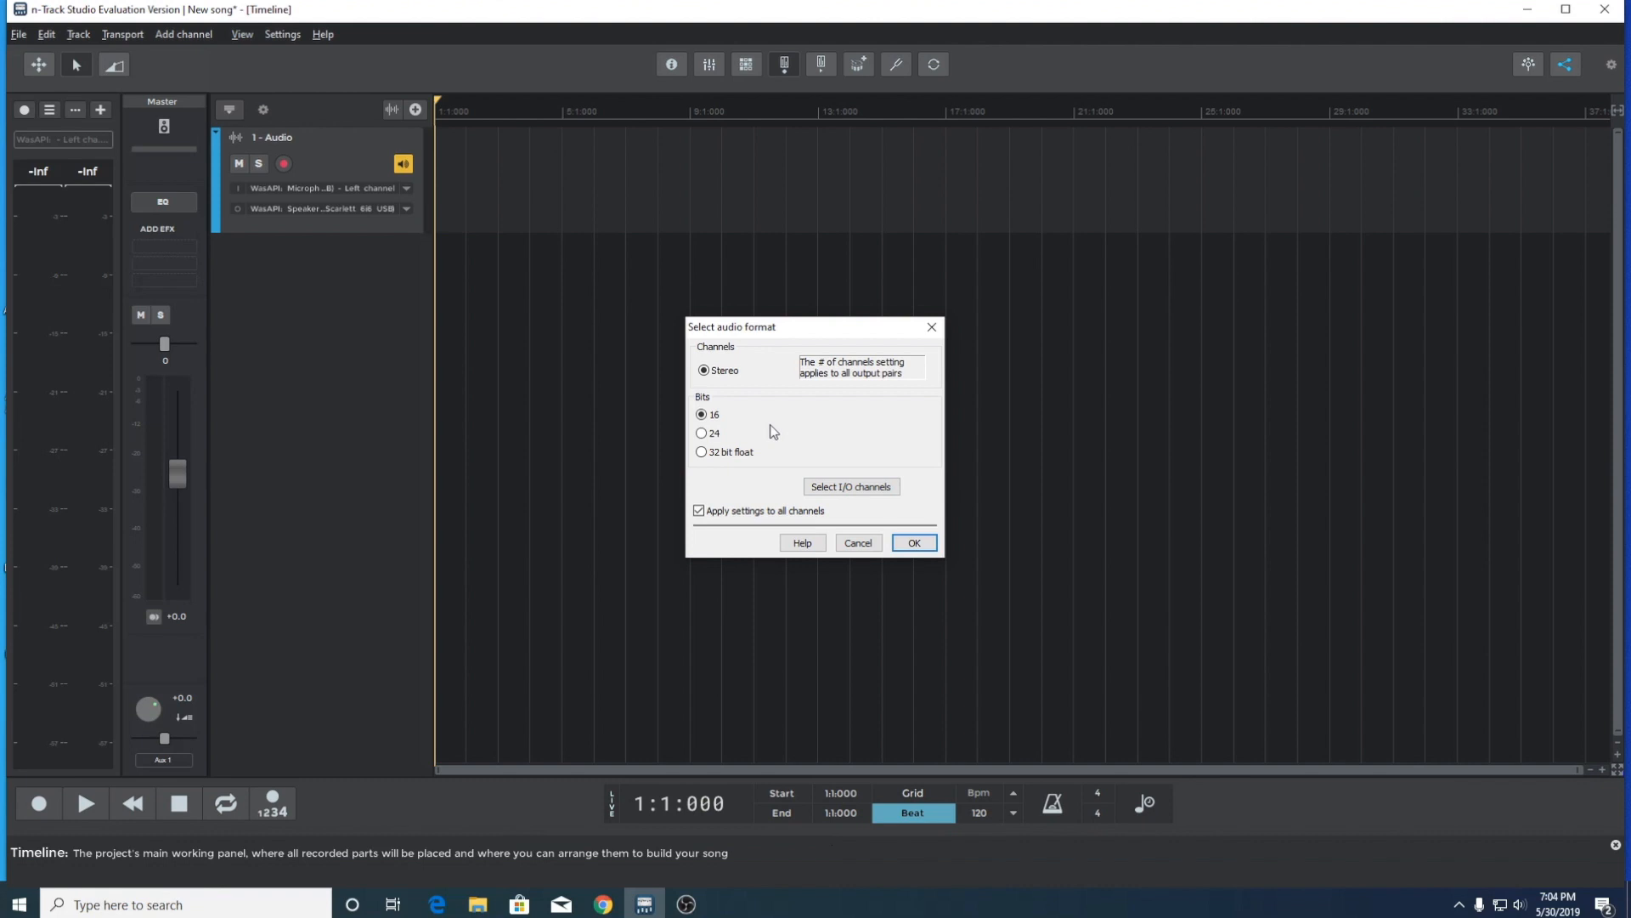
click(701, 431)
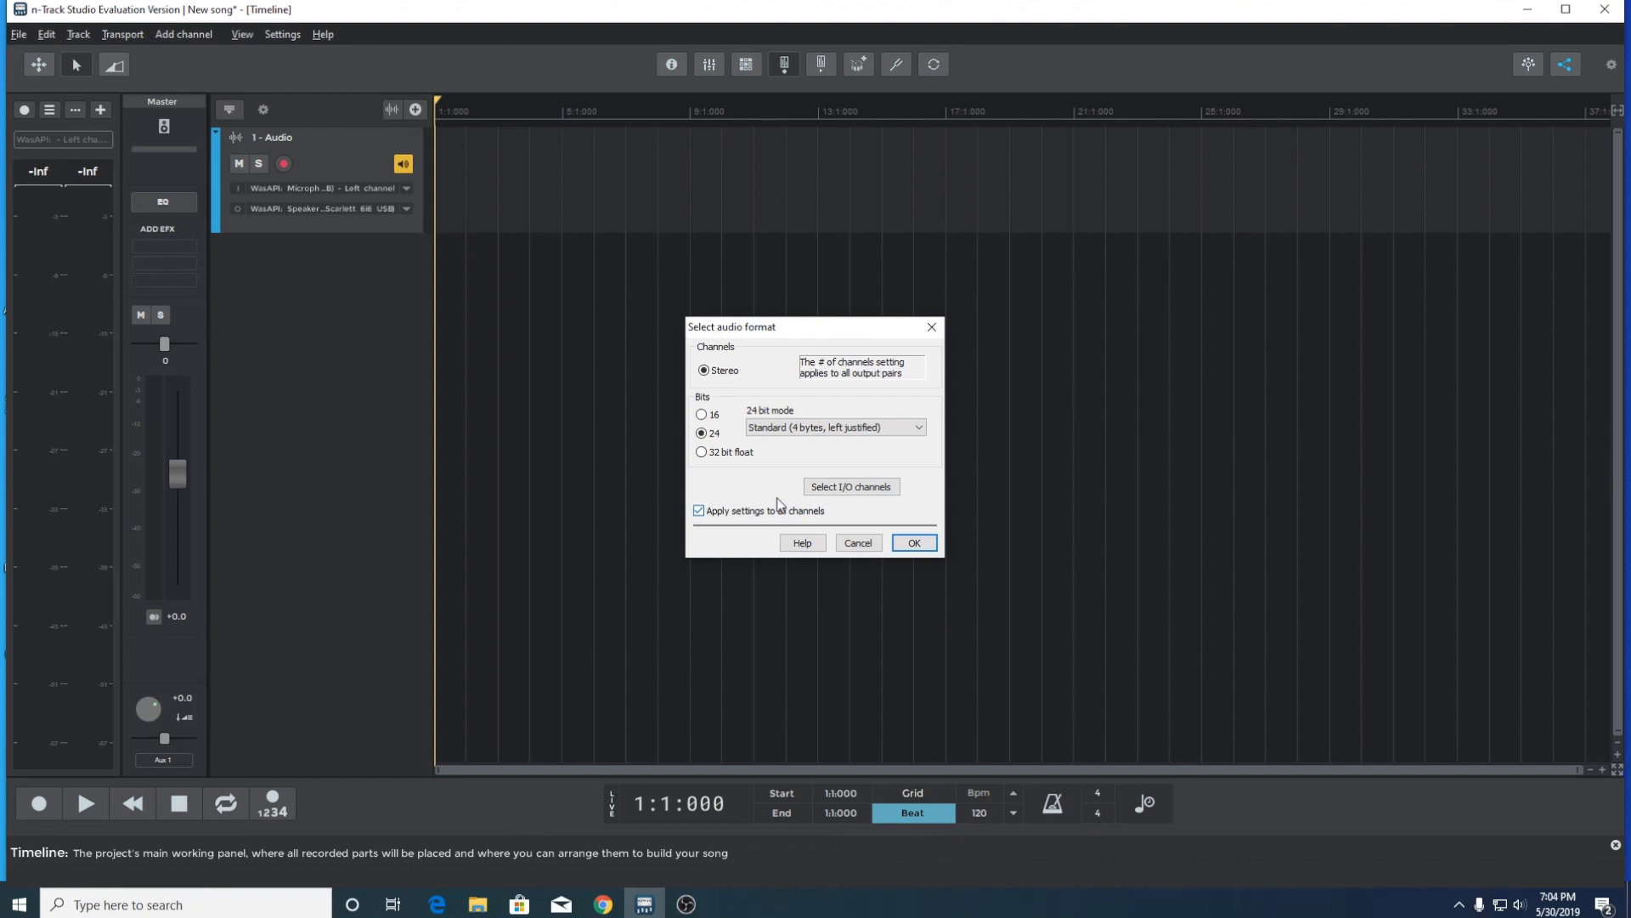
click(701, 452)
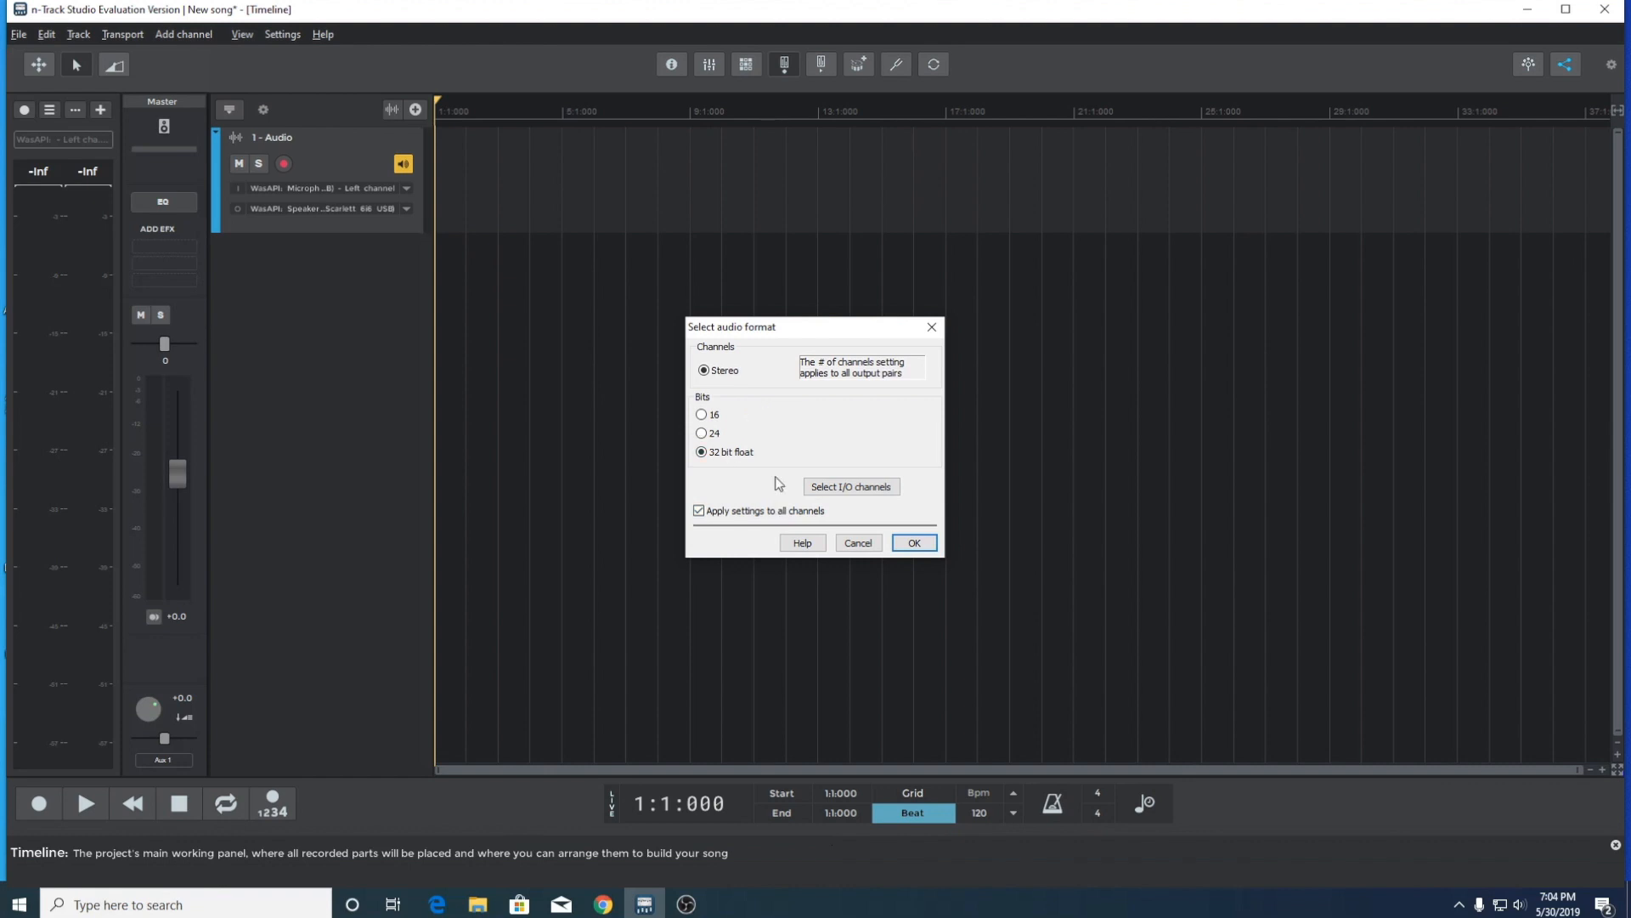
mouse_move(772, 476)
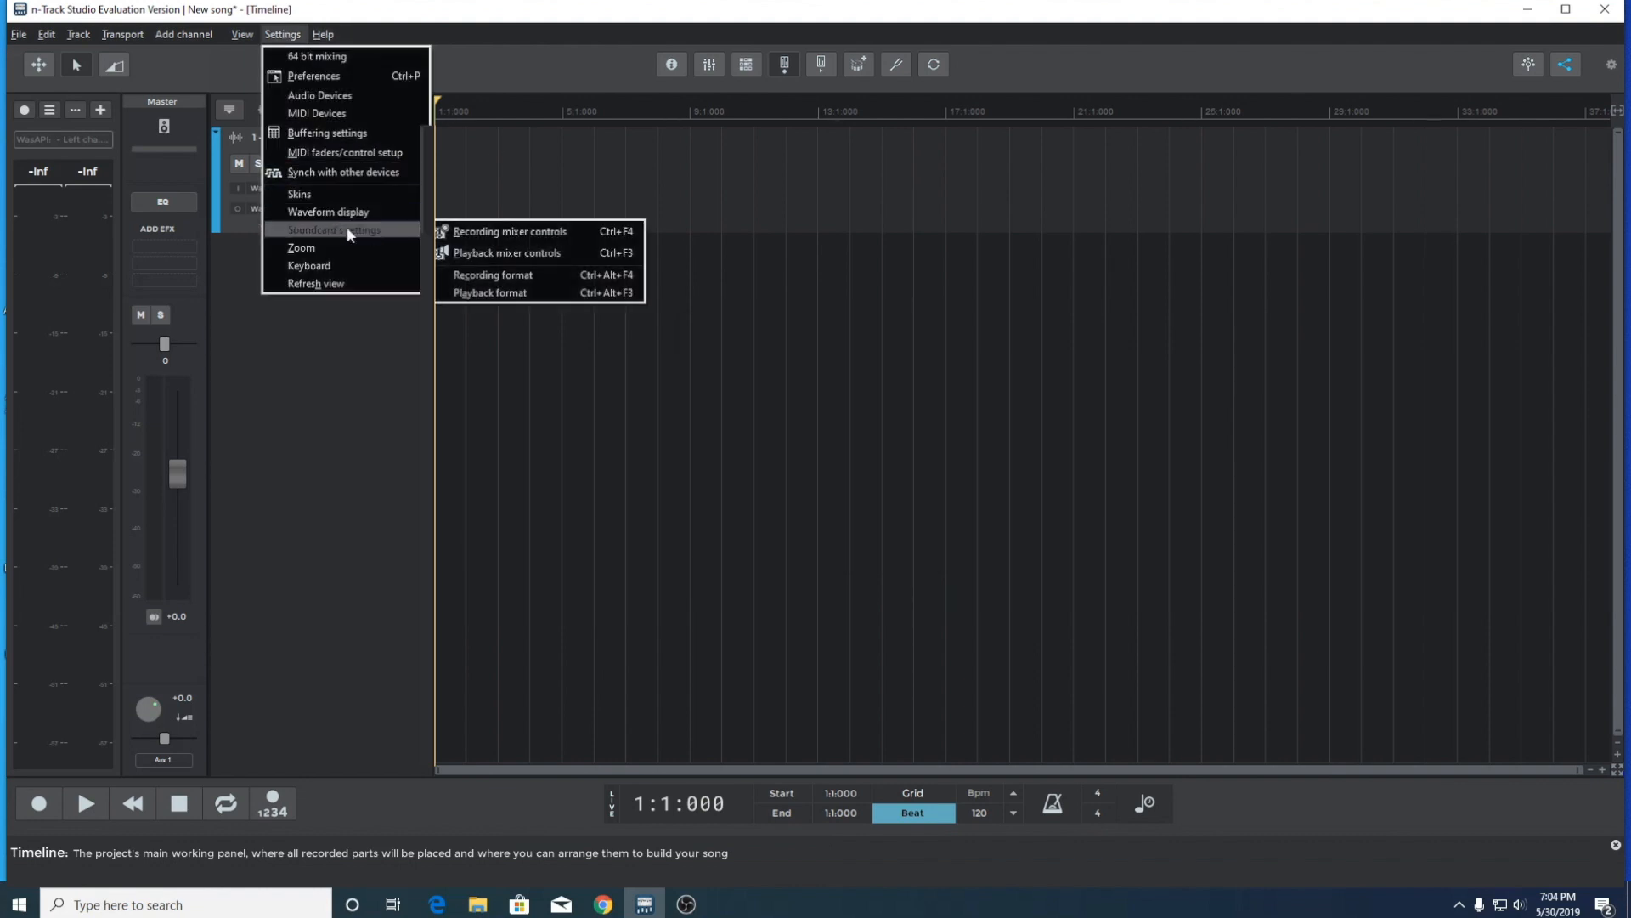
mouse_move(508, 279)
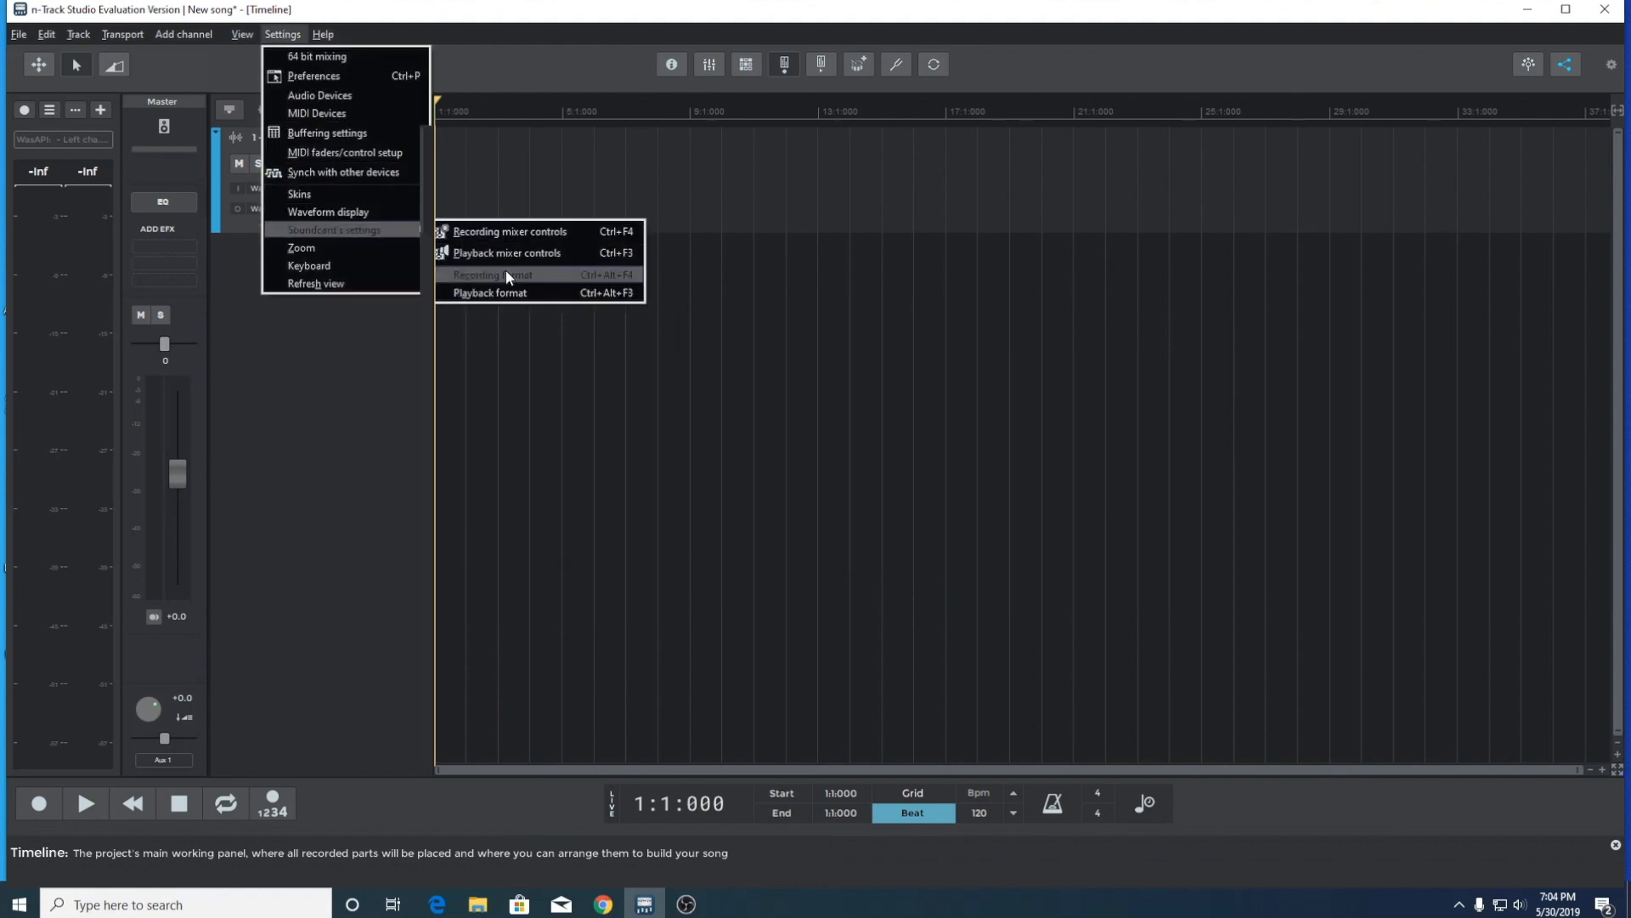
In Recording format, choose a 24-bit sample storage mode
click(489, 273)
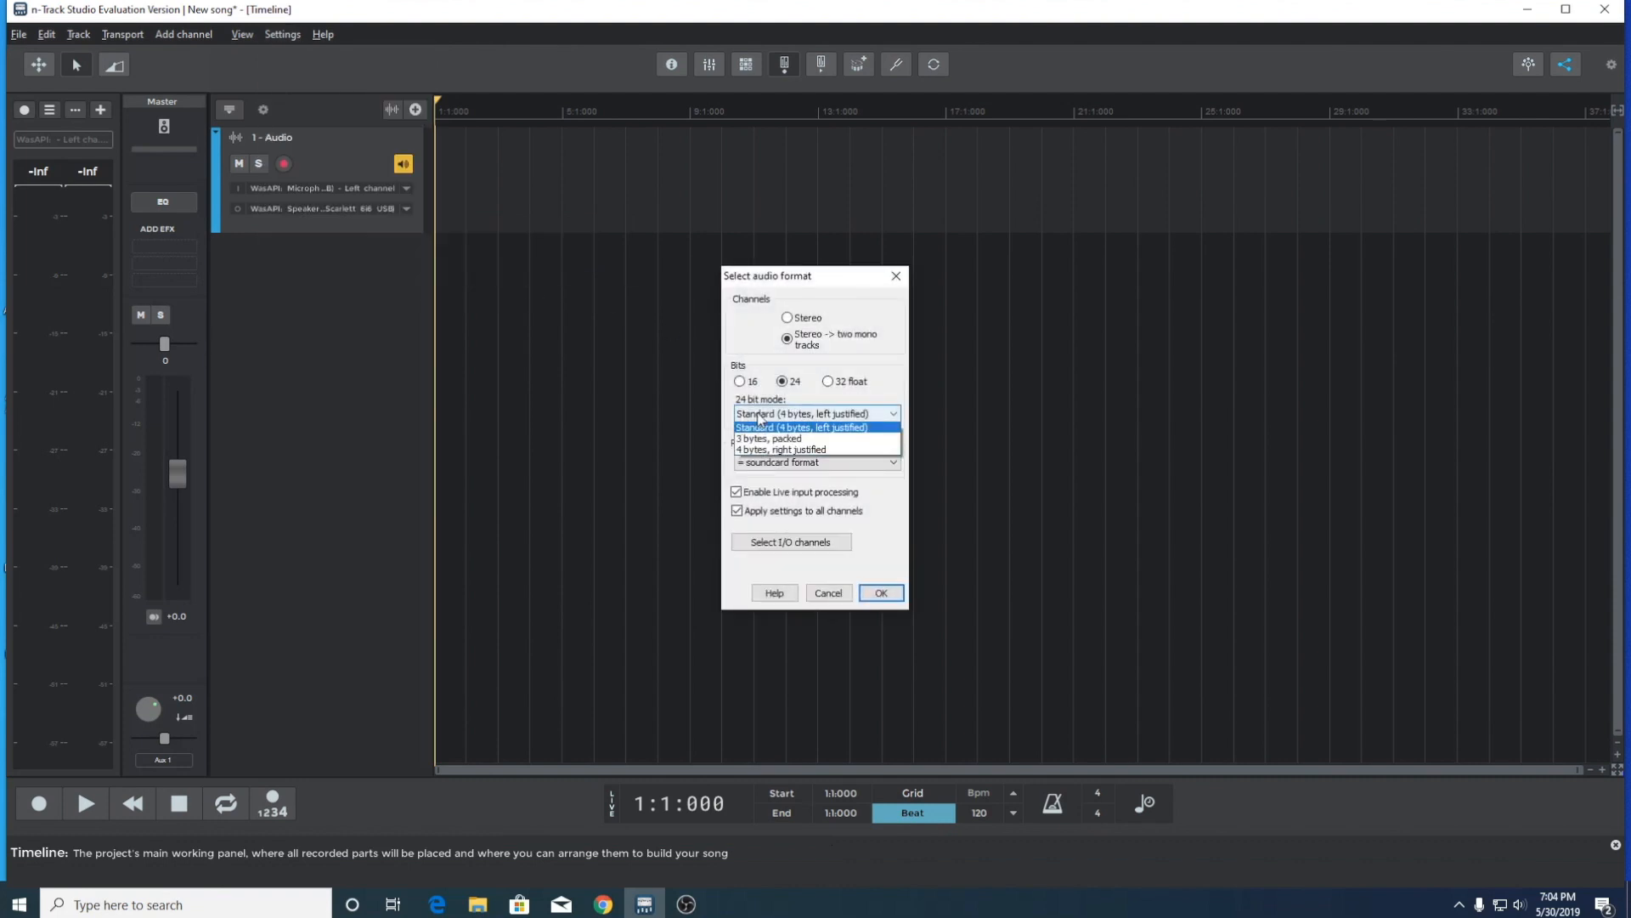
click(814, 462)
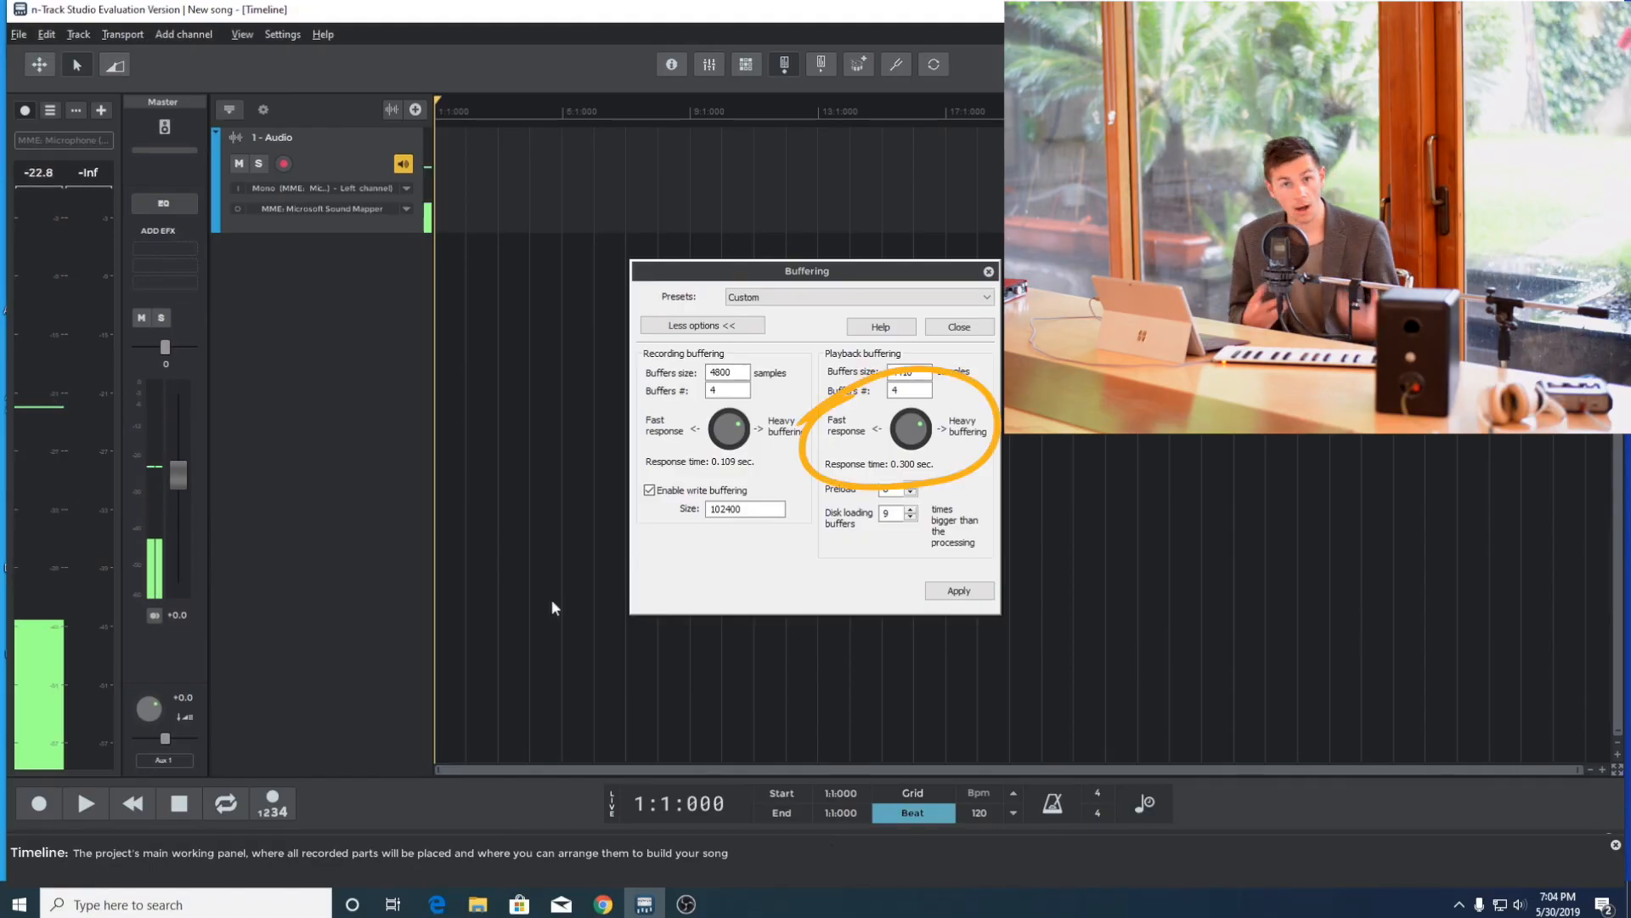
mouse_move(860, 651)
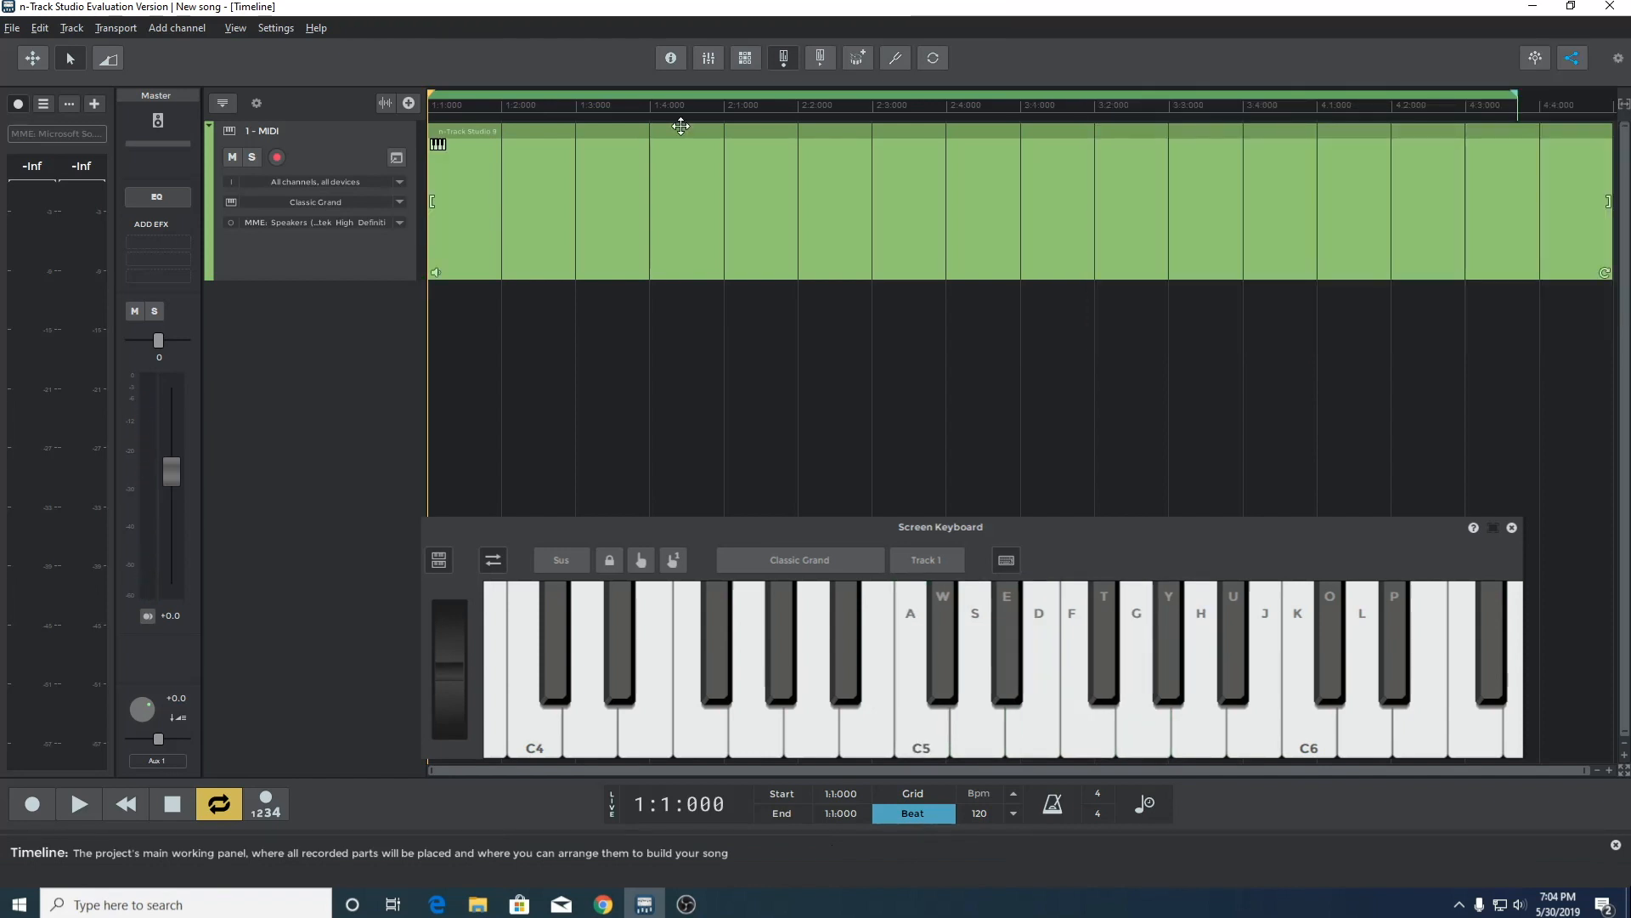
Keep the MME speakers and default MME recording device in Audio Devices and confirm
click(275, 27)
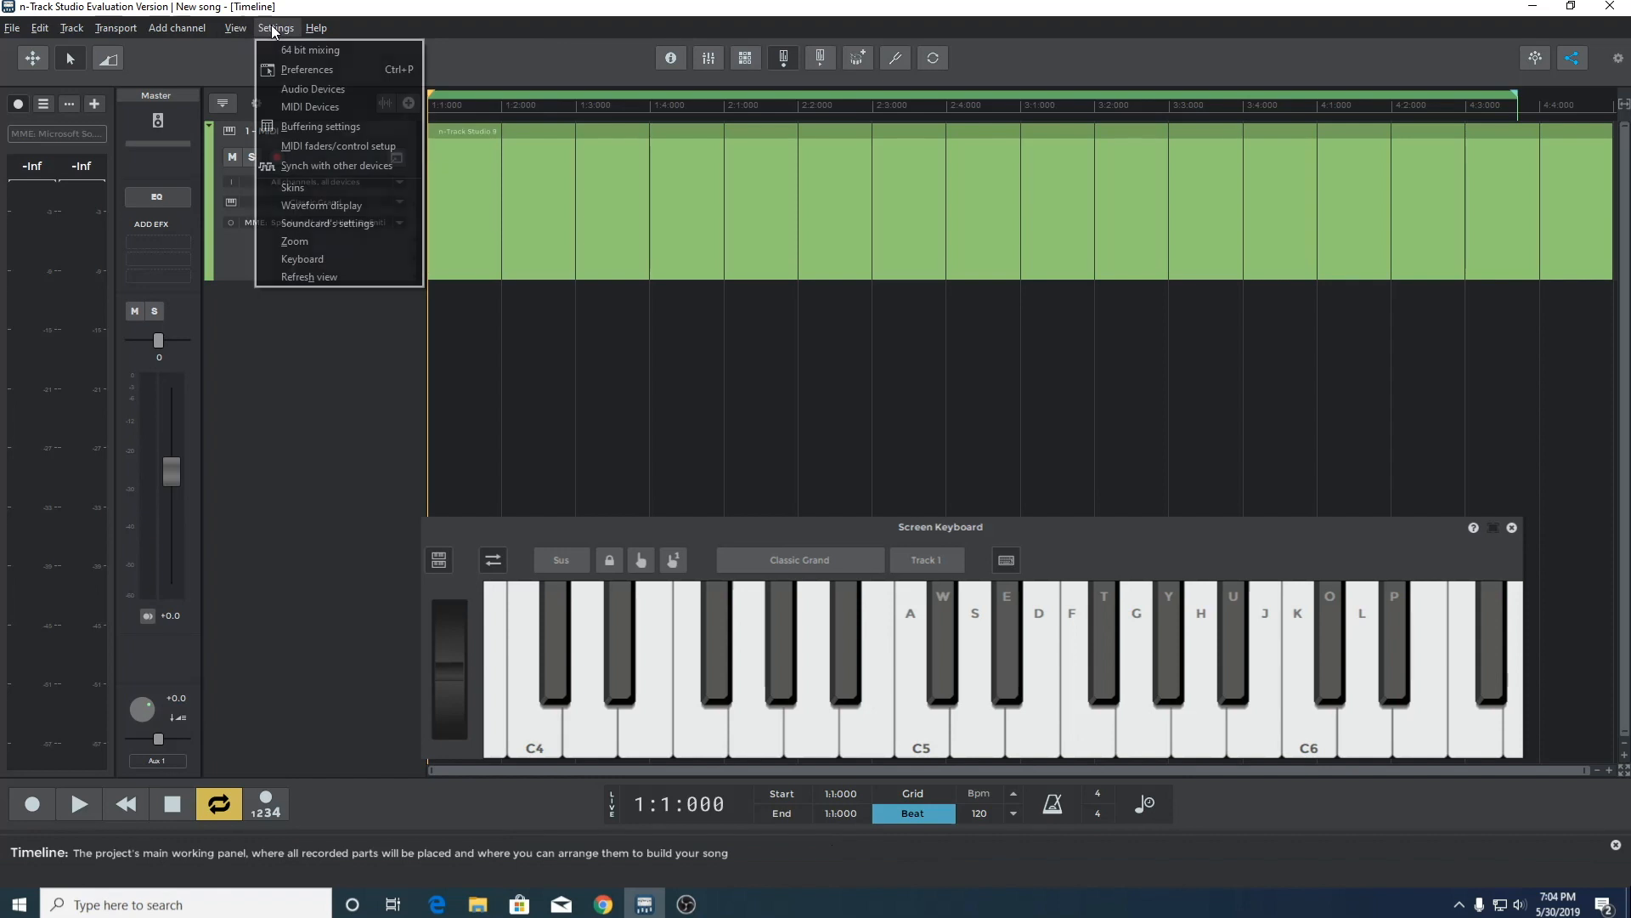
click(568, 298)
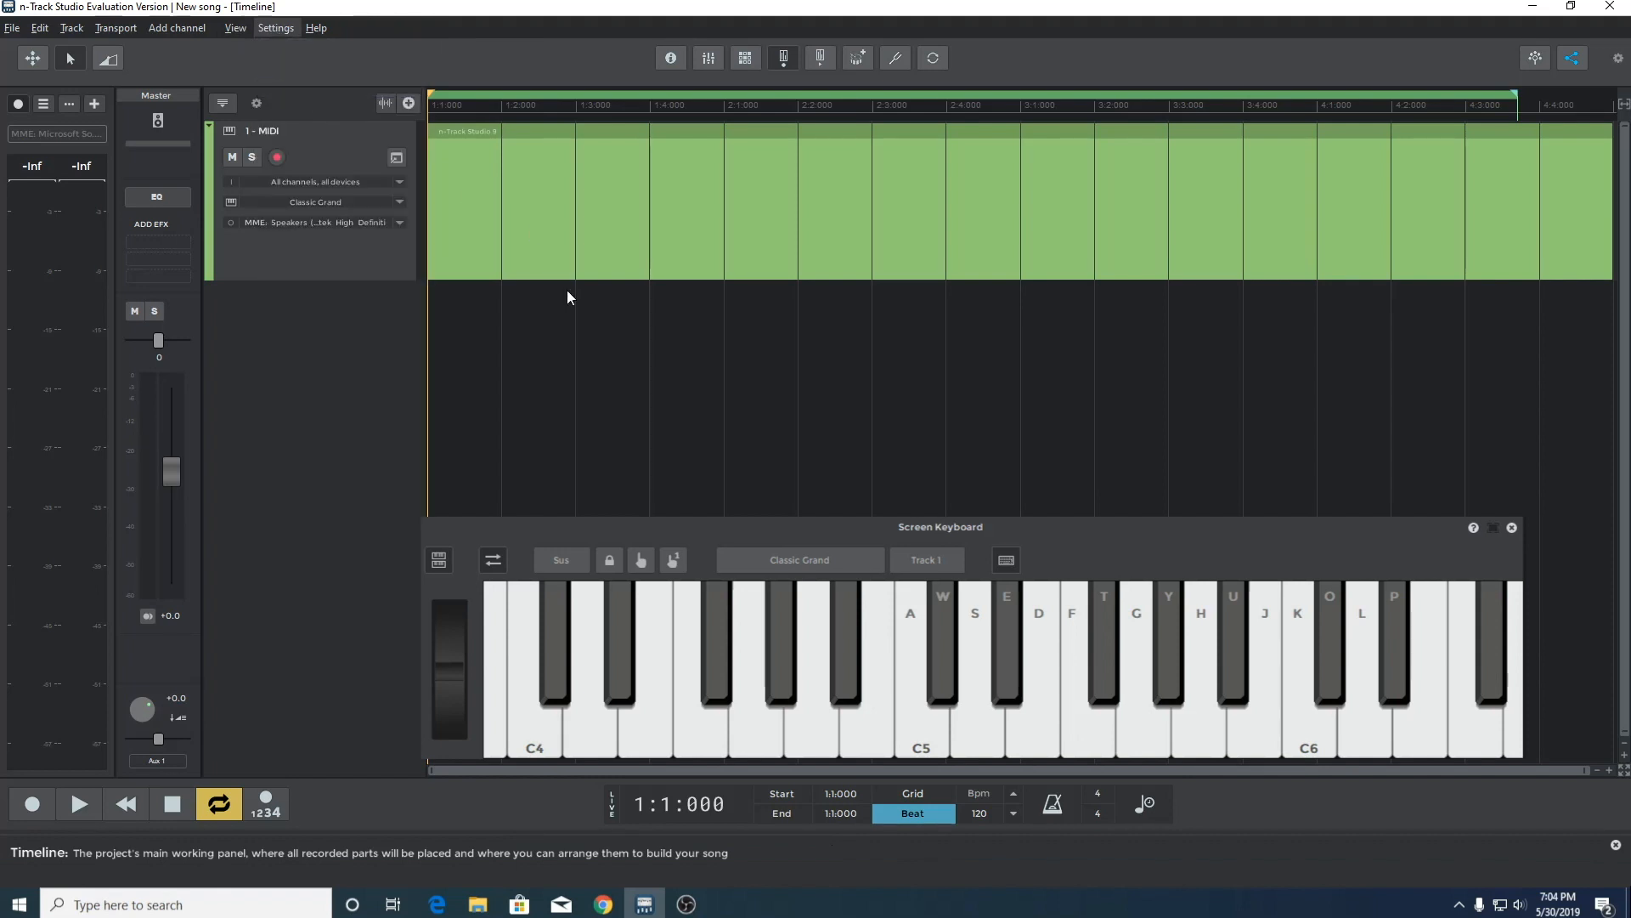
click(275, 27)
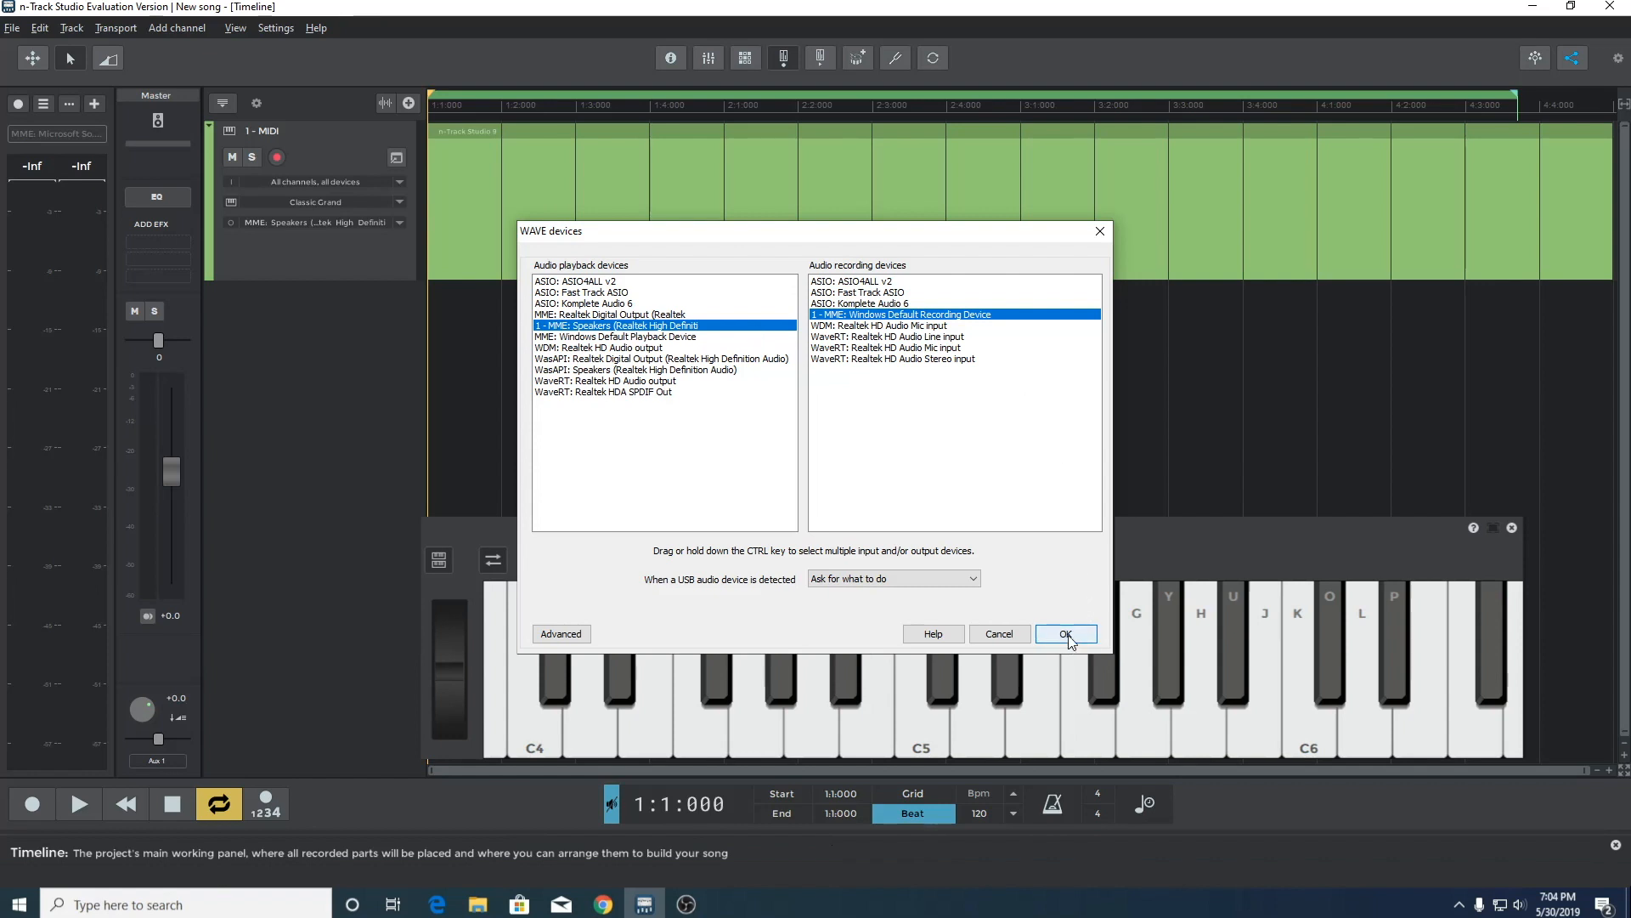
click(1066, 633)
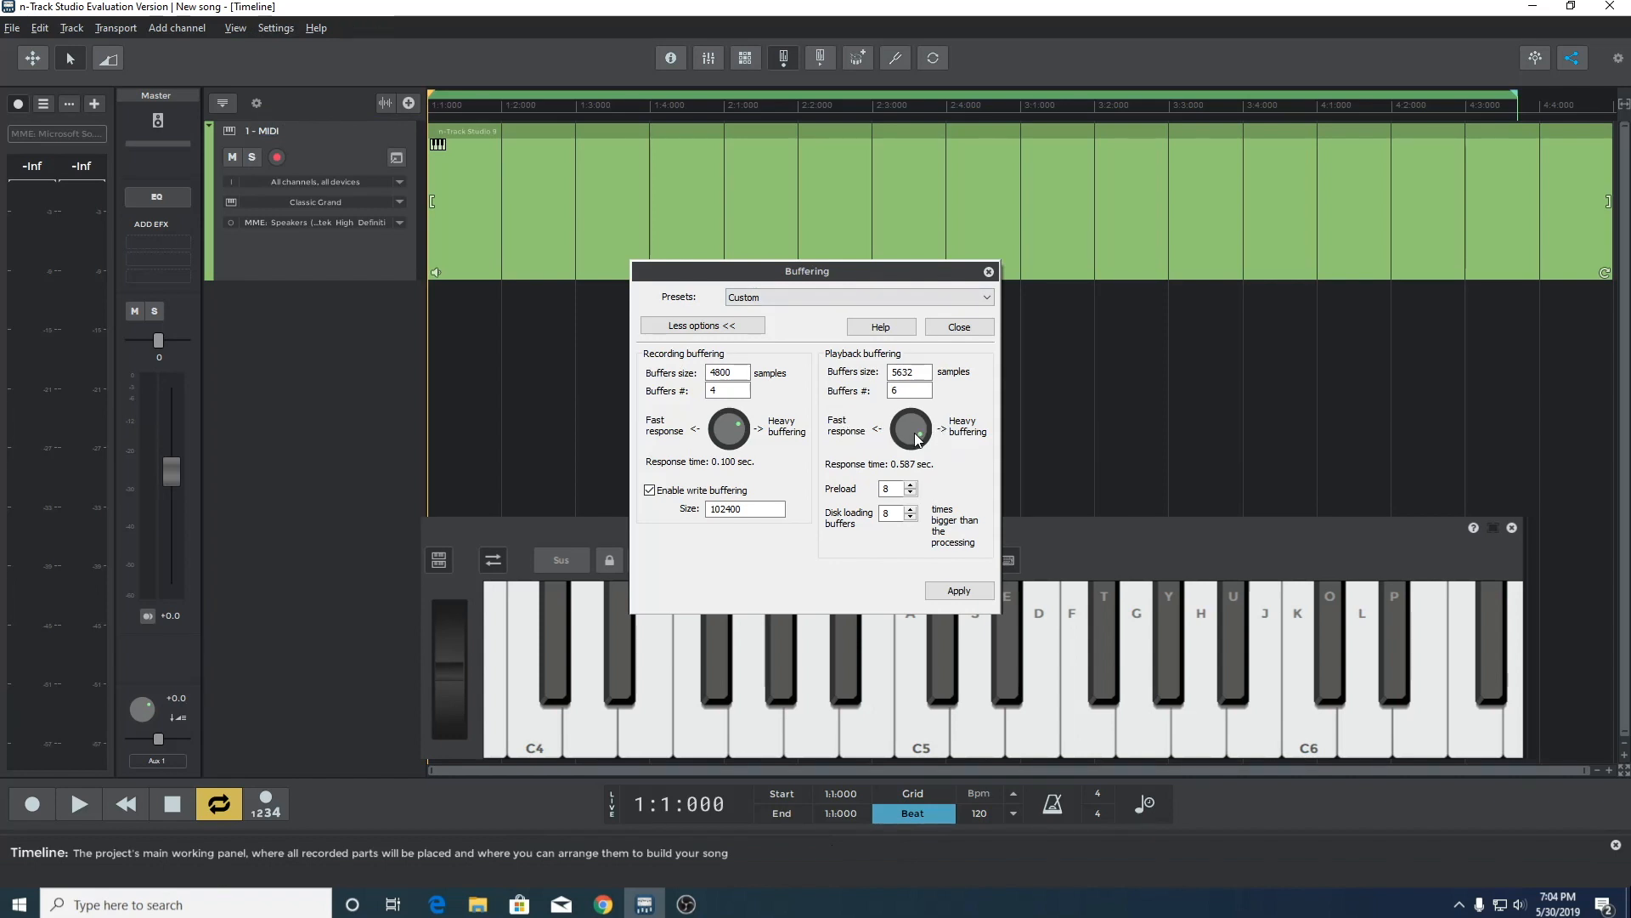
Lower the playback buffering toward fast response, apply it and decline the MME auto-adjust warning
drag(916, 435, 902, 427)
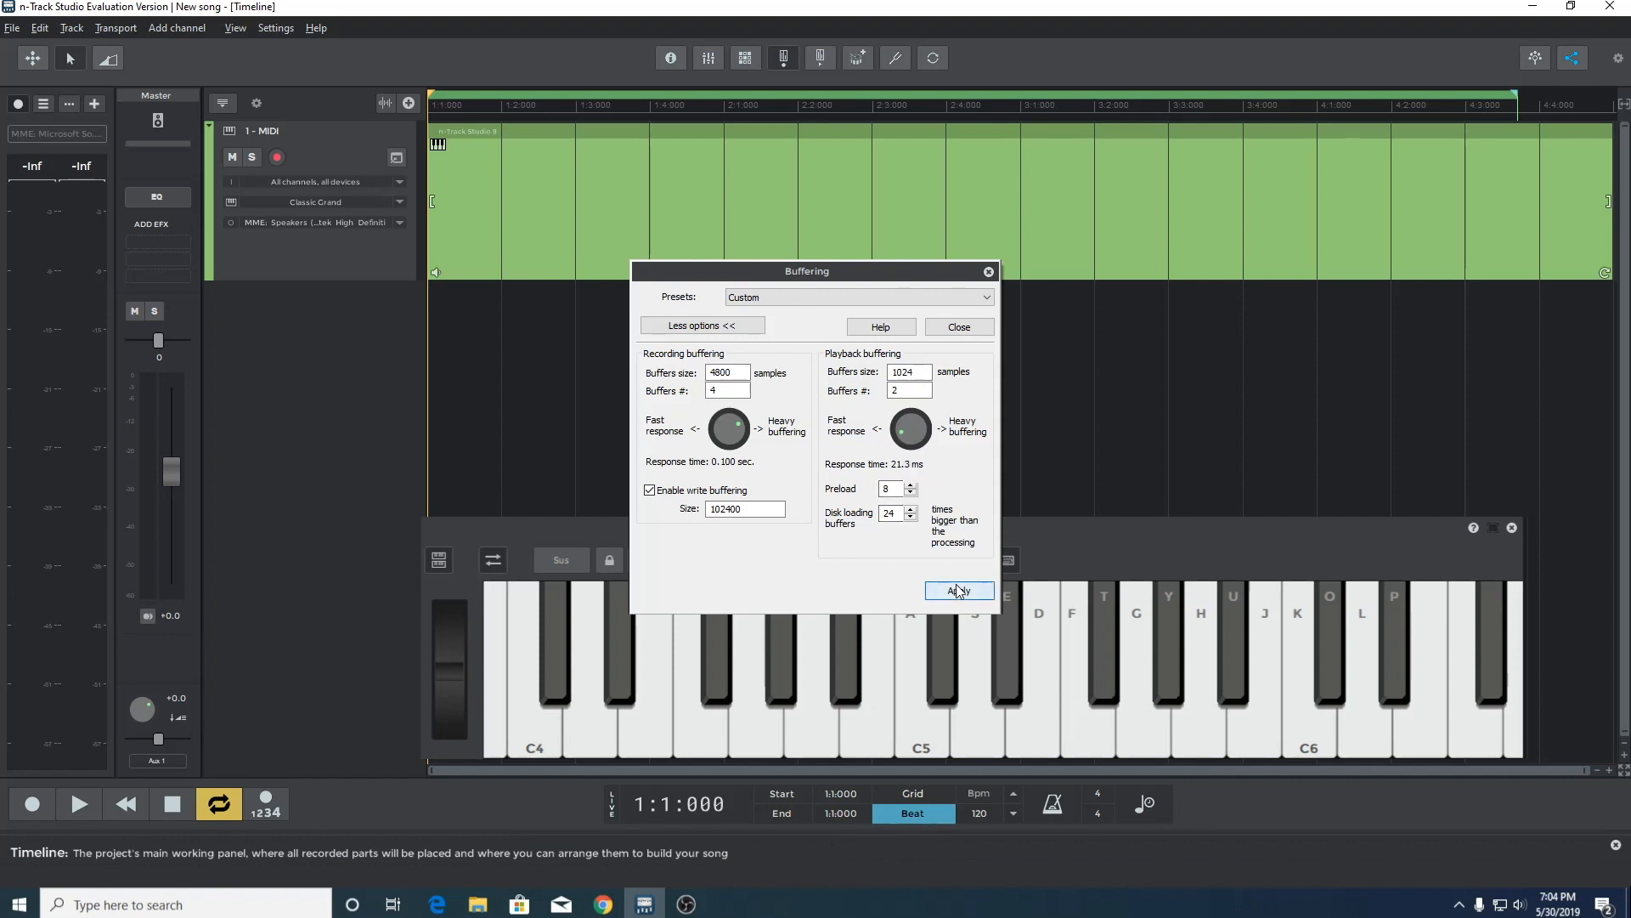
click(957, 590)
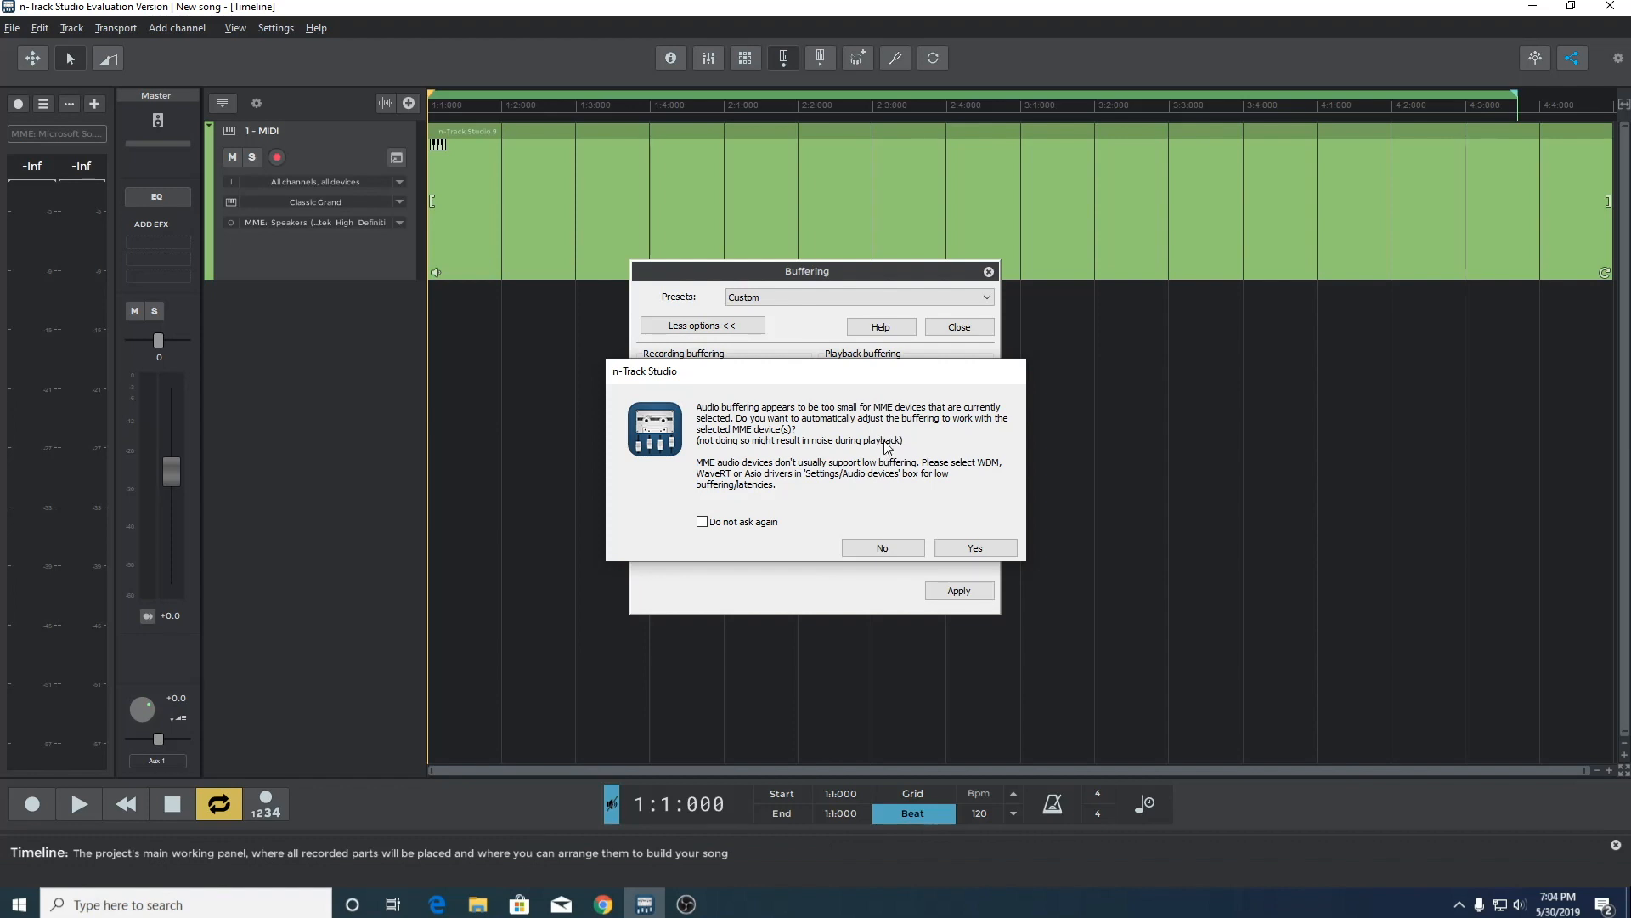
click(972, 547)
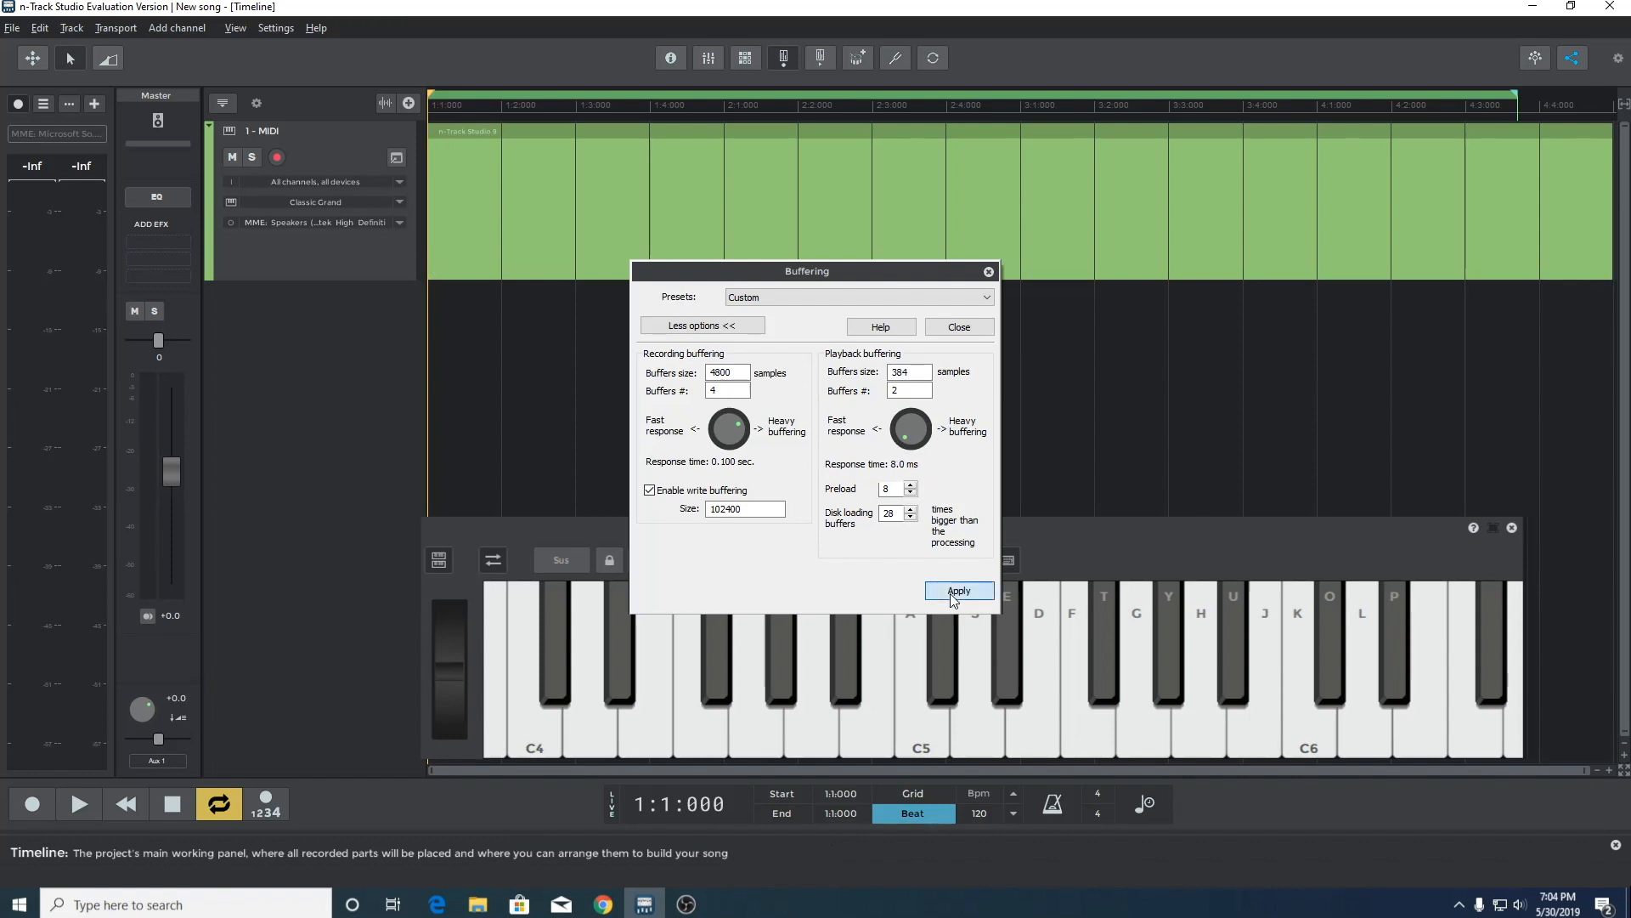
Apply the 384-sample playback buffer without auto-adjusting, then switch output to WasAPI speakers
click(957, 590)
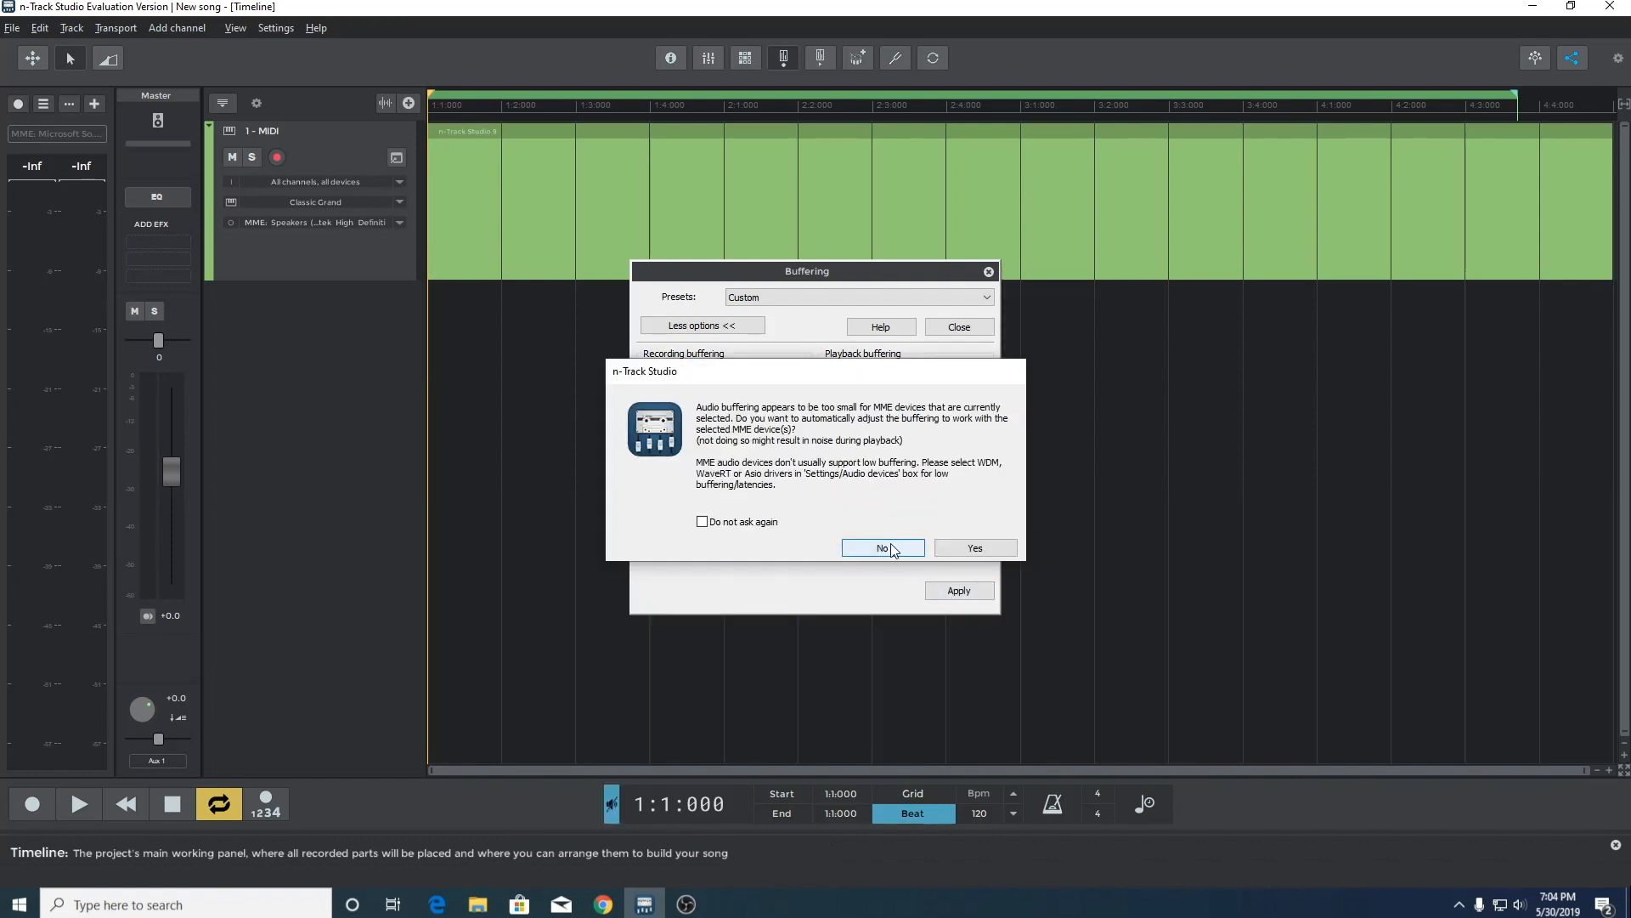
click(882, 549)
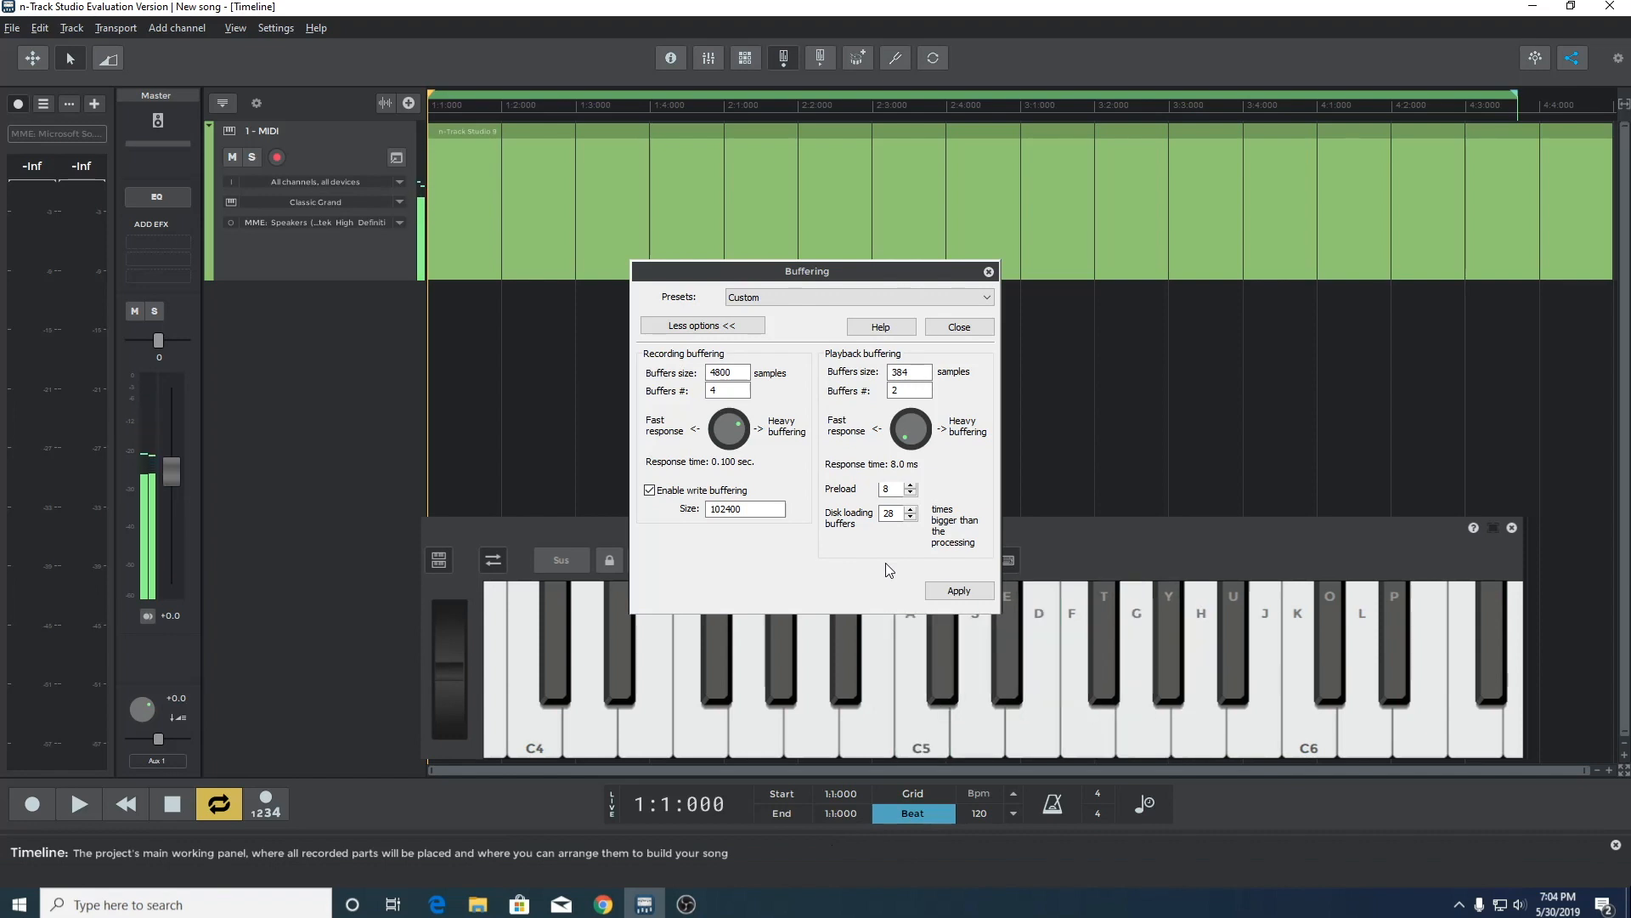
mouse_move(946, 456)
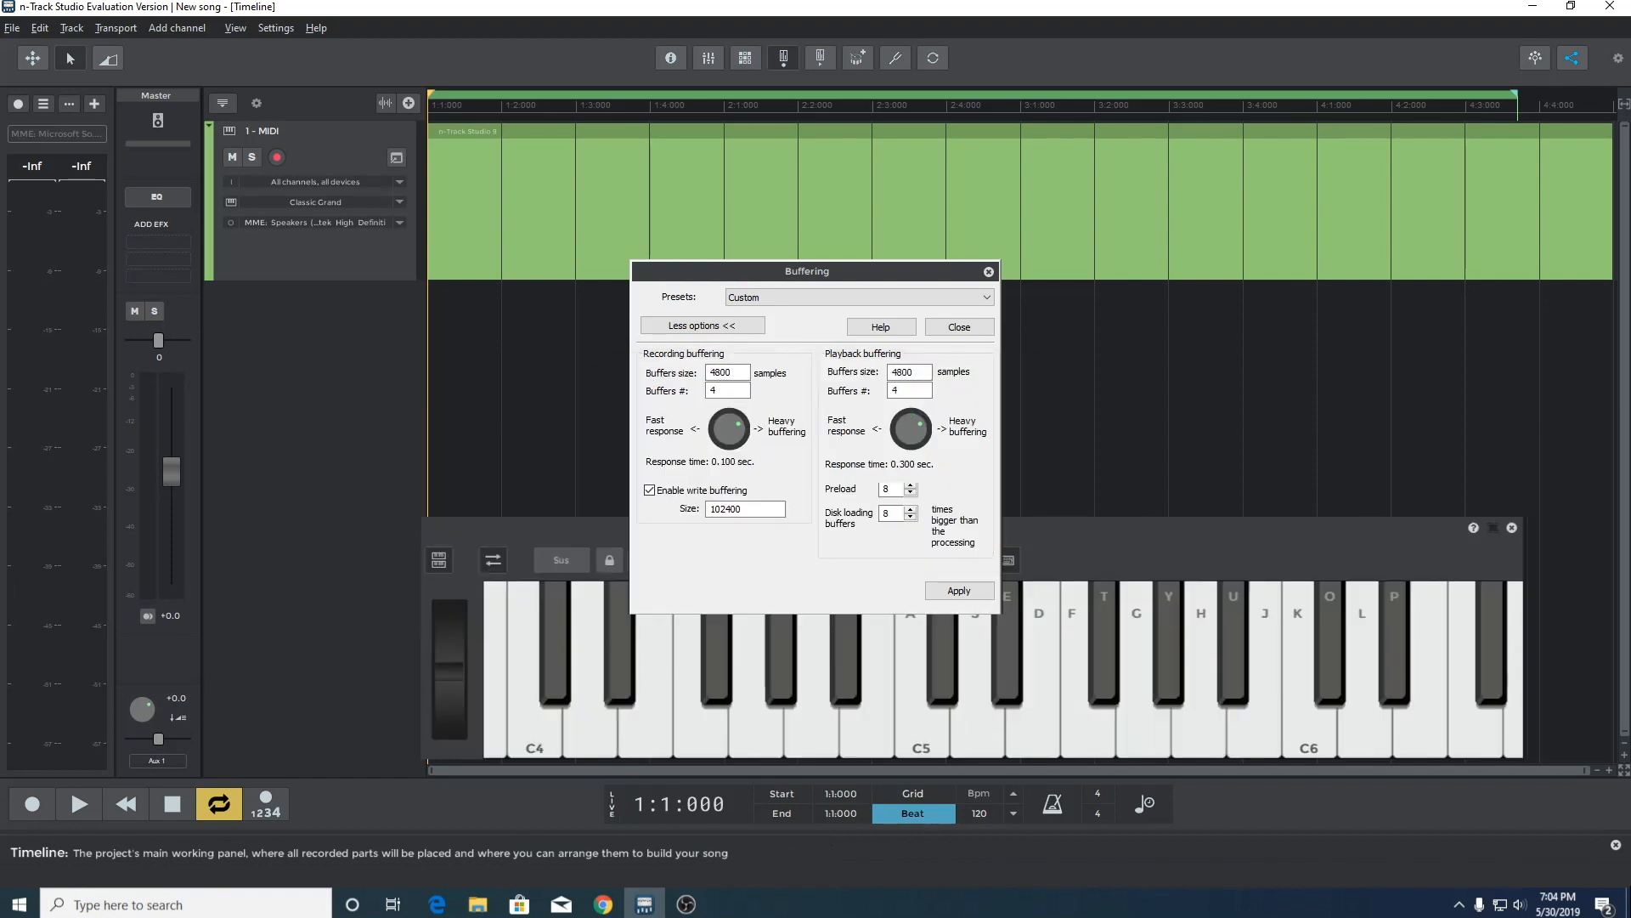
click(919, 677)
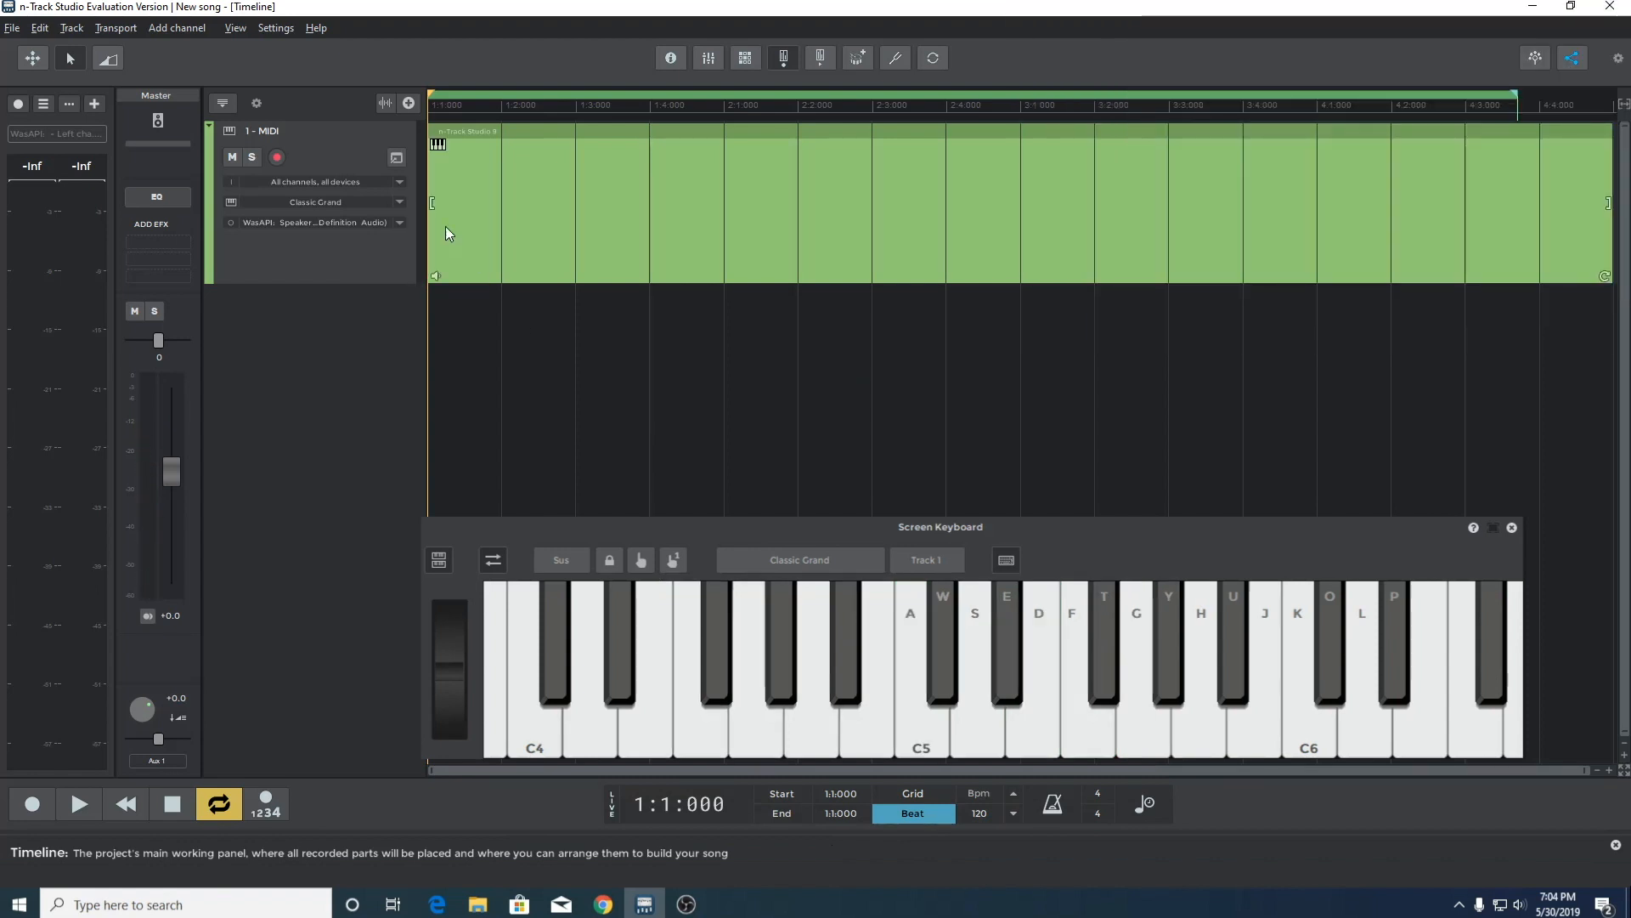
Confirm WasAPI Speakers as the playback device in Audio Devices
click(276, 27)
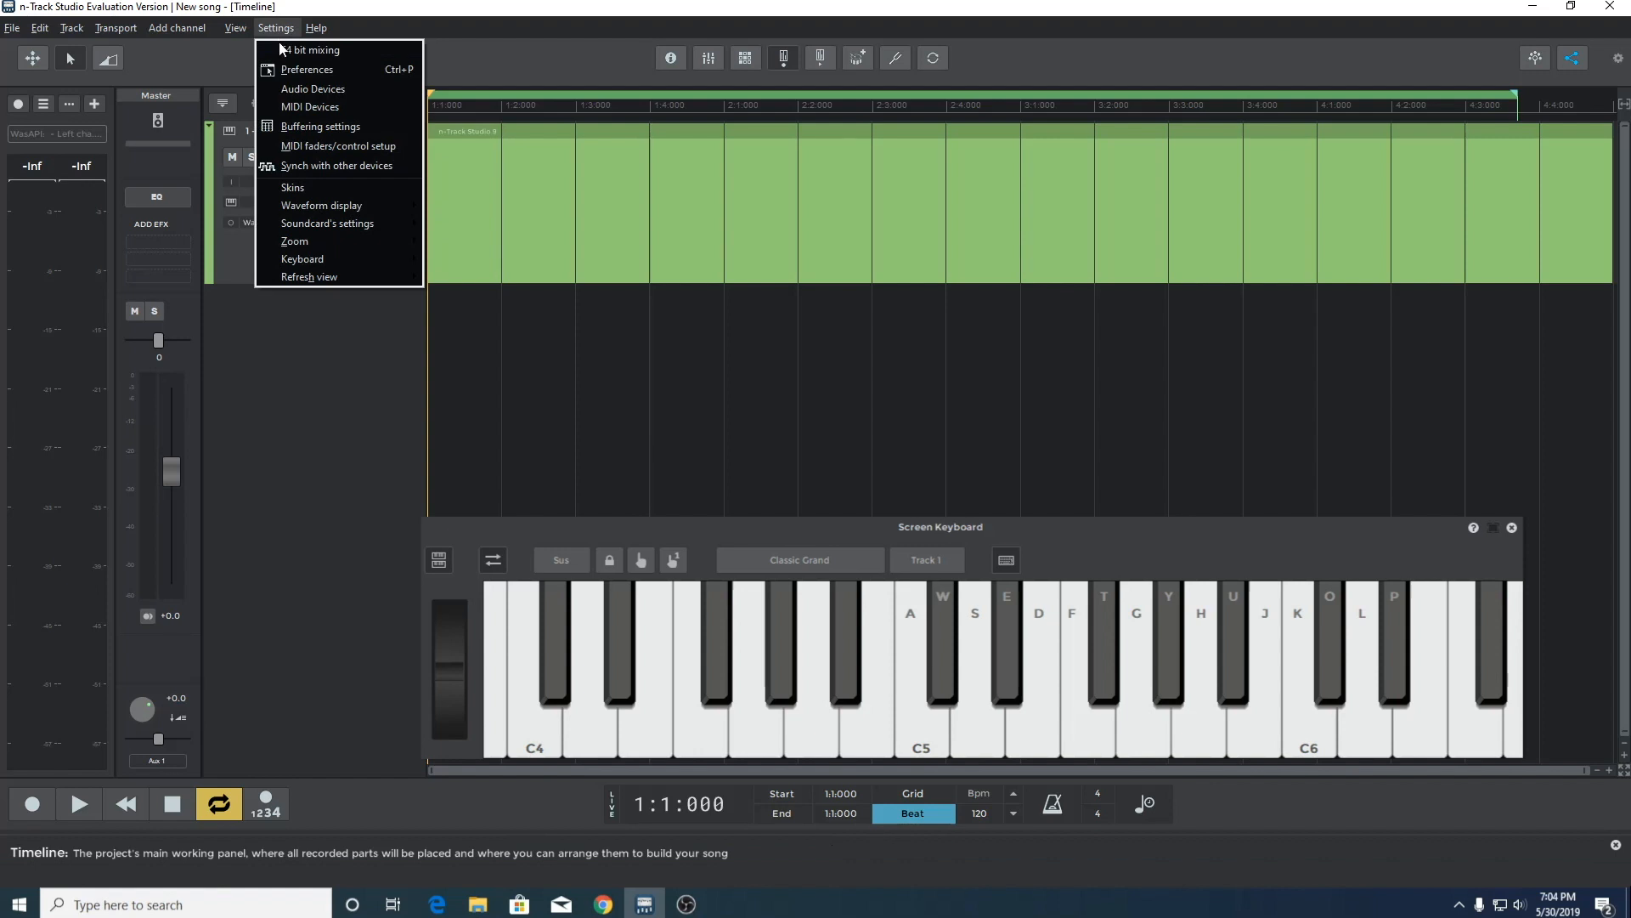
click(312, 88)
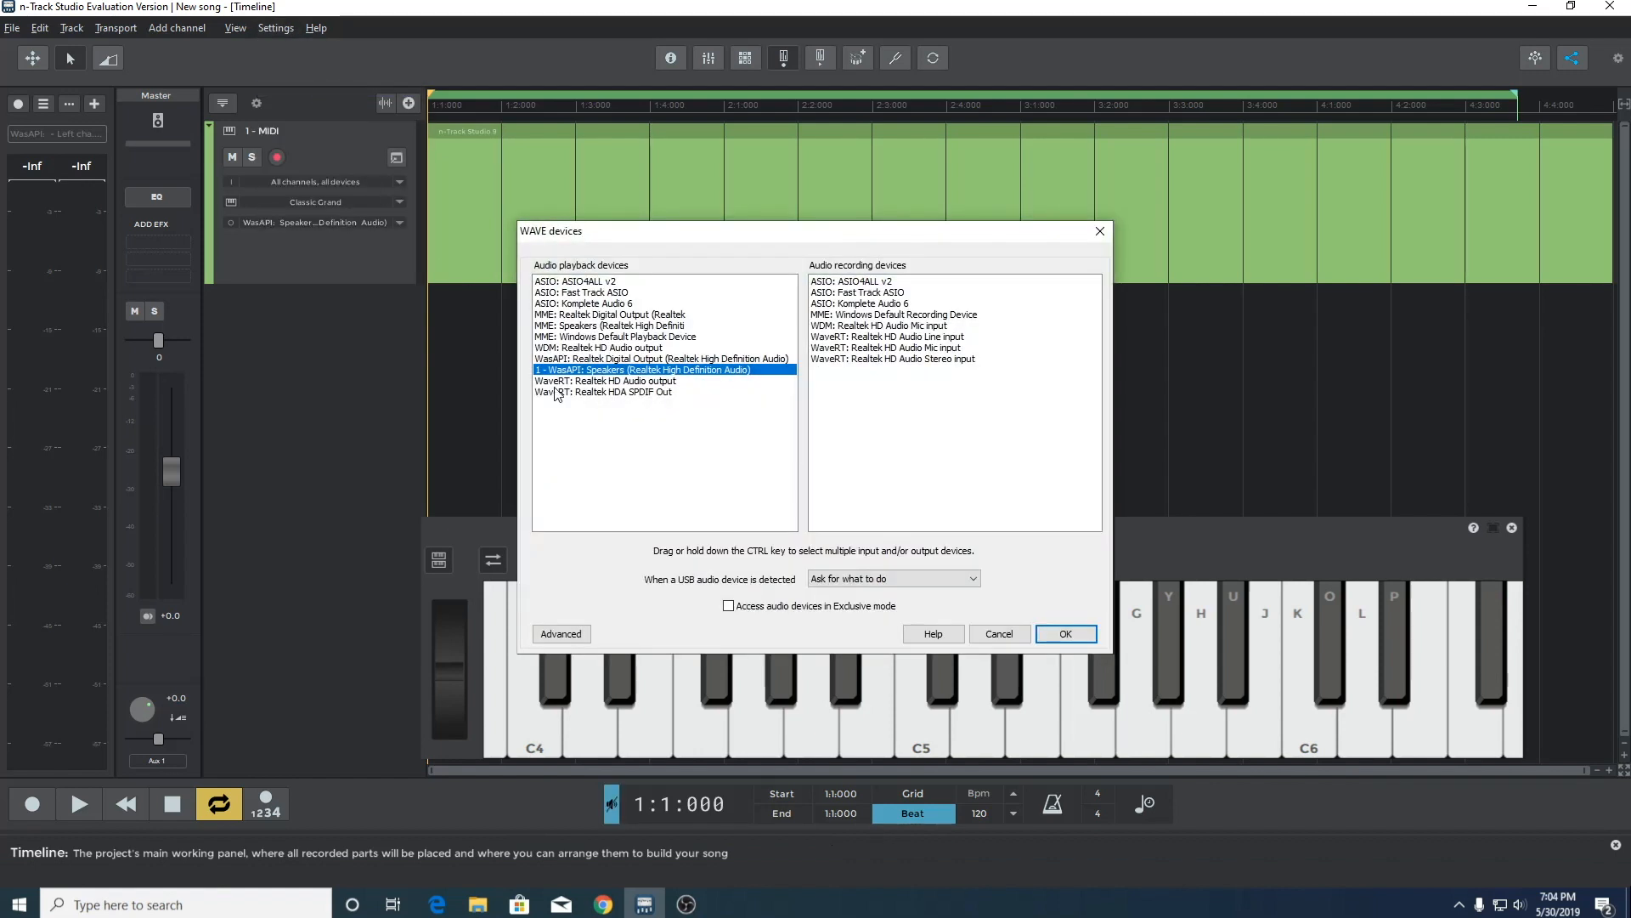
click(1063, 634)
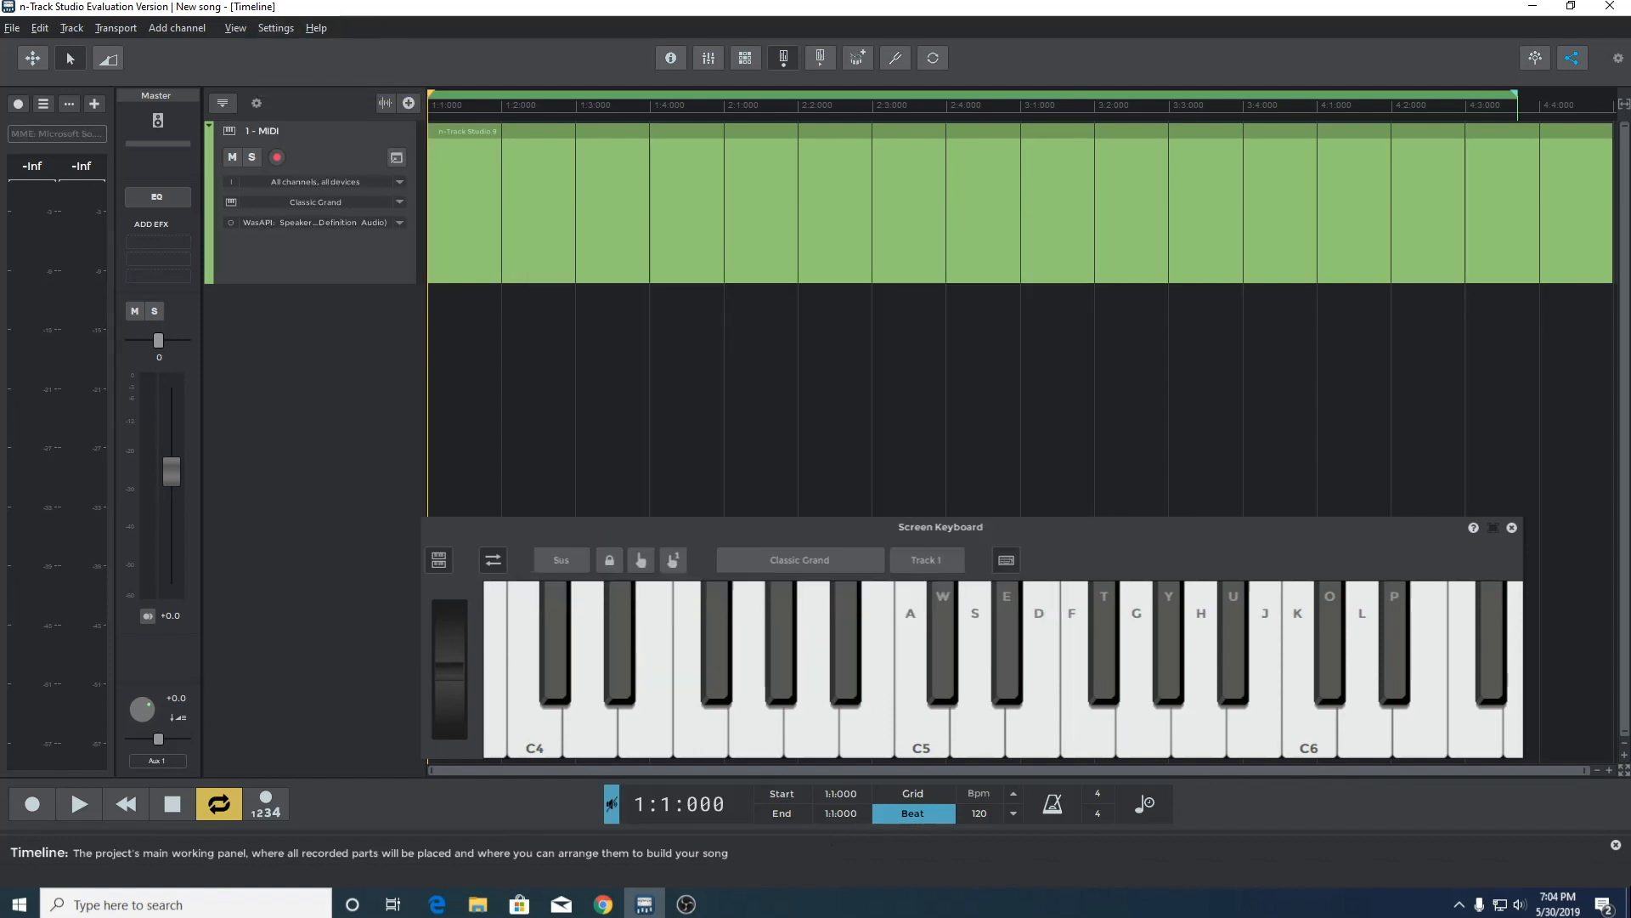
Reopen the Buffering settings window and adjust an option there
click(275, 27)
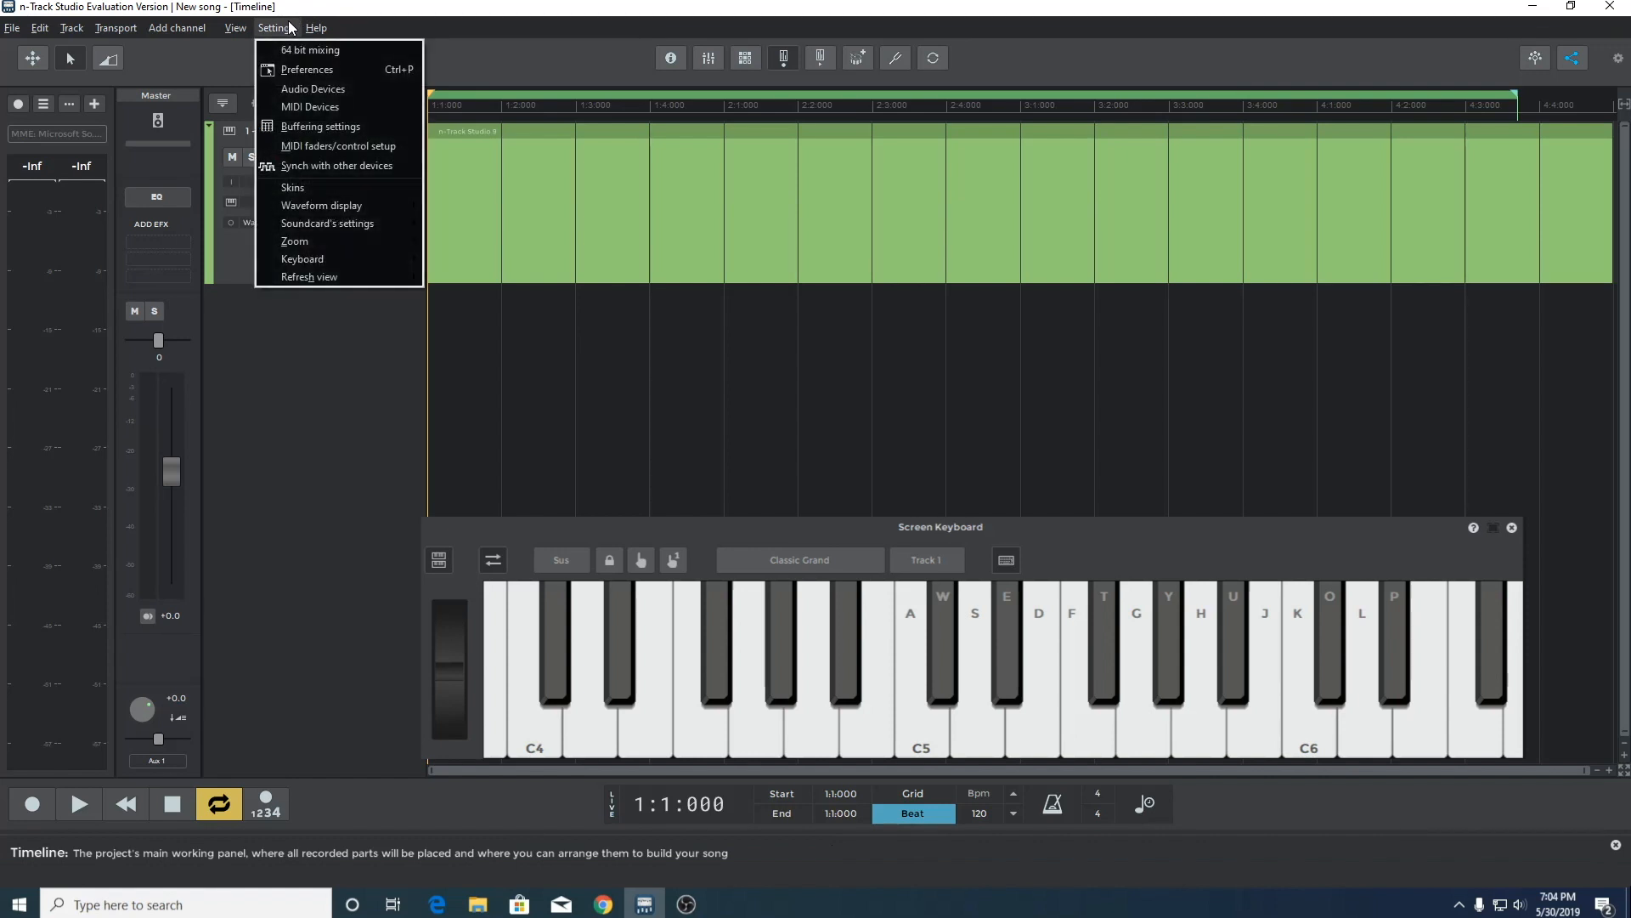
click(321, 125)
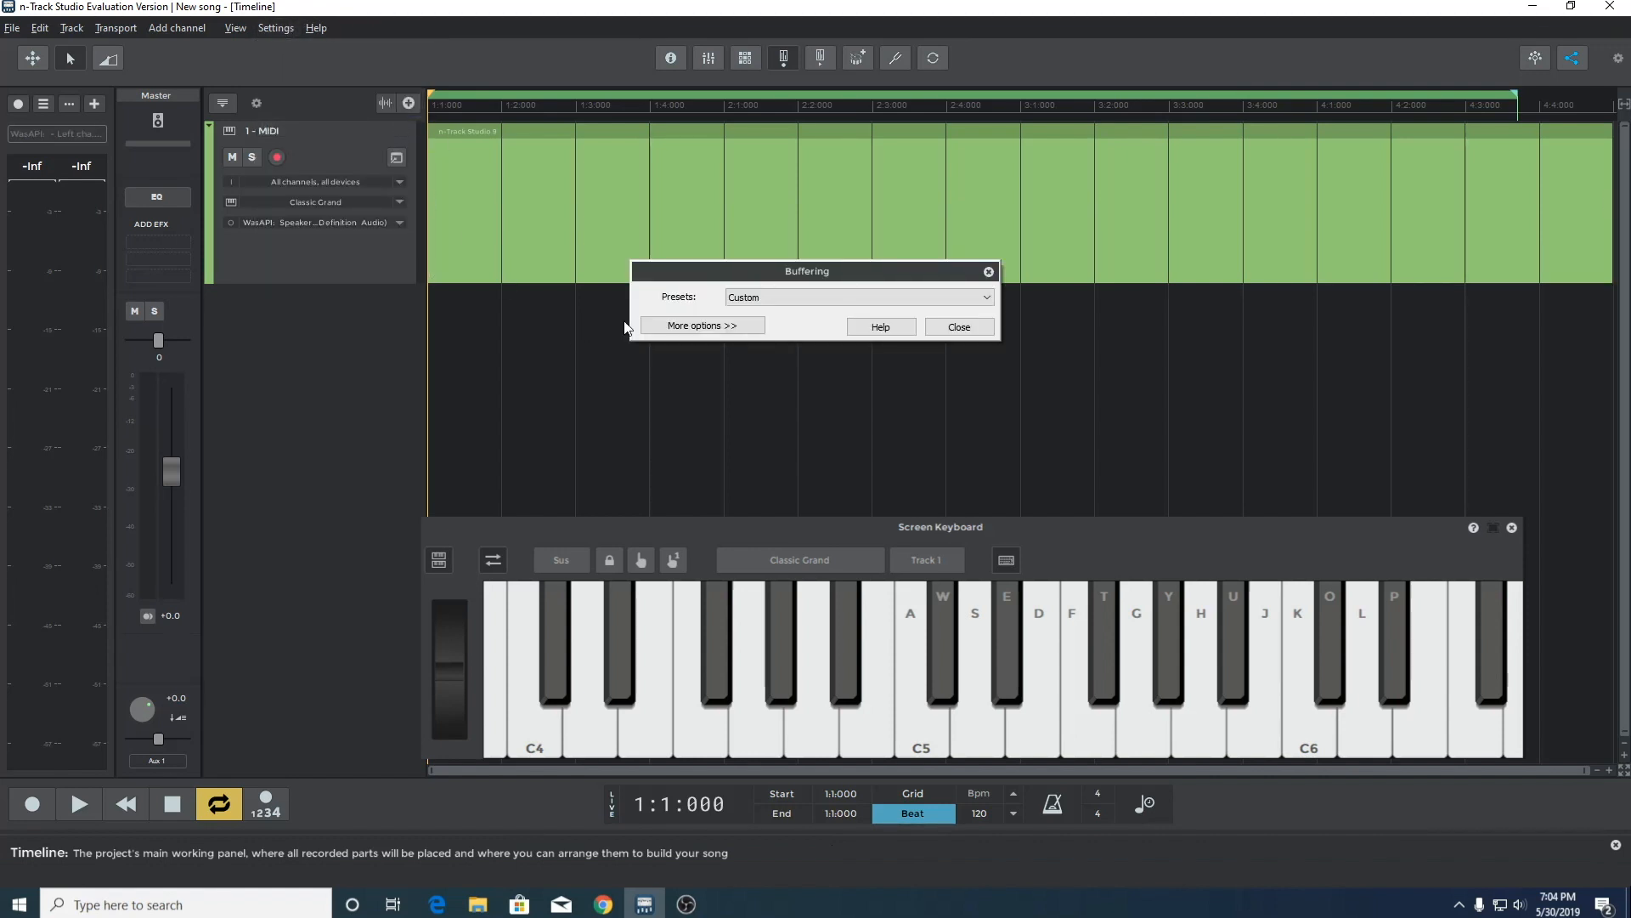
click(702, 326)
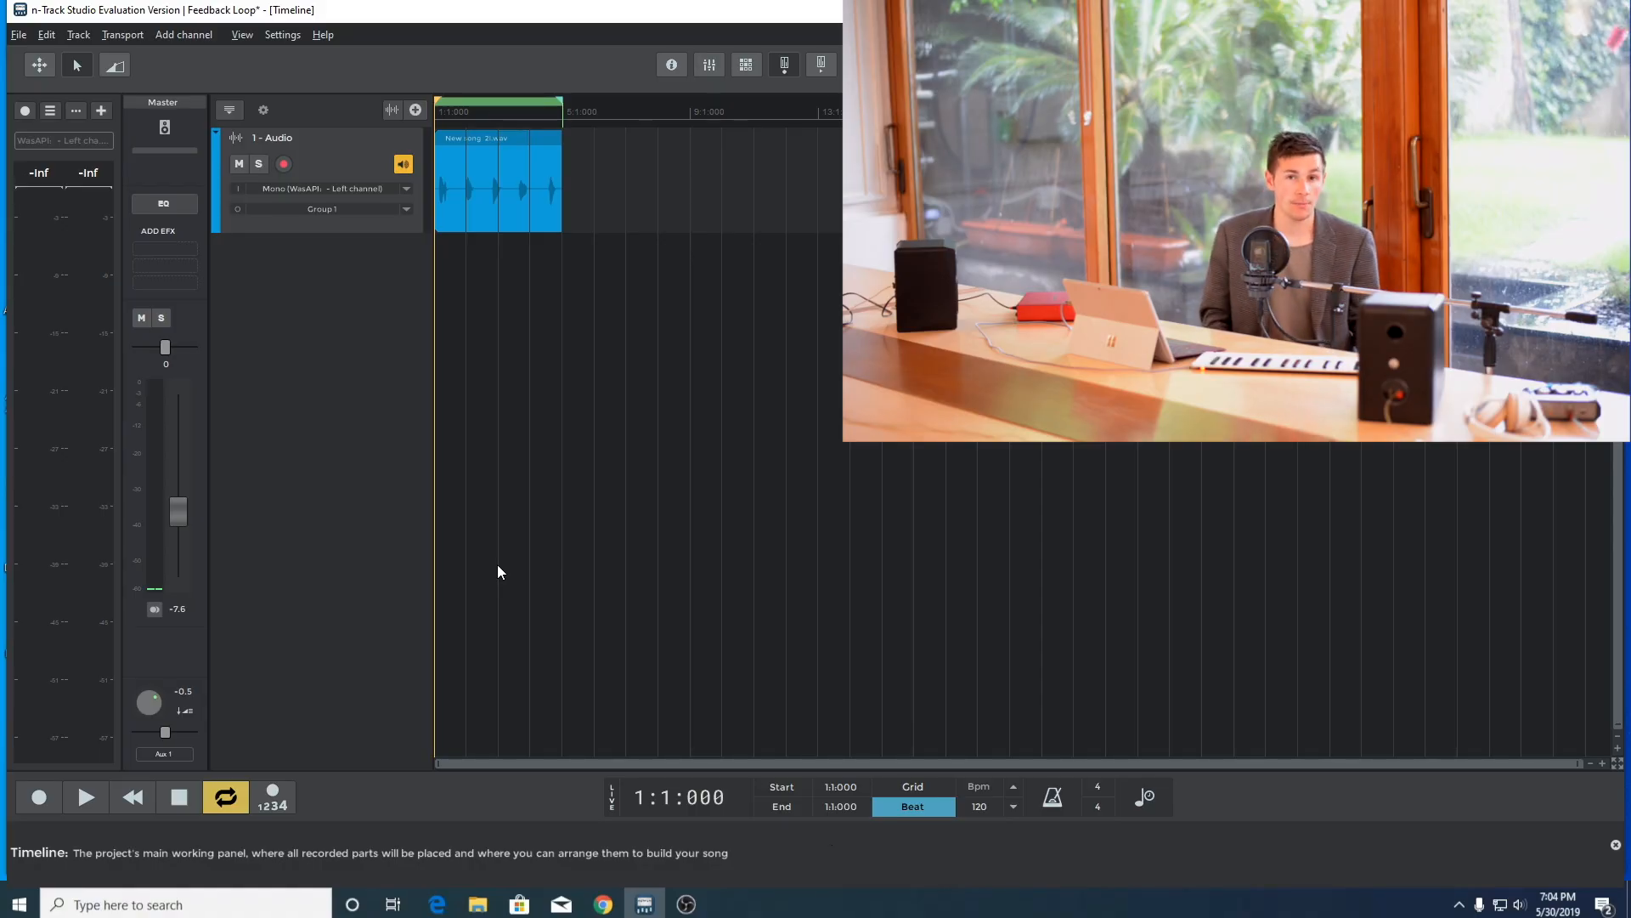
Start and stop playback of the monitored Feedback Loop audio track
click(85, 797)
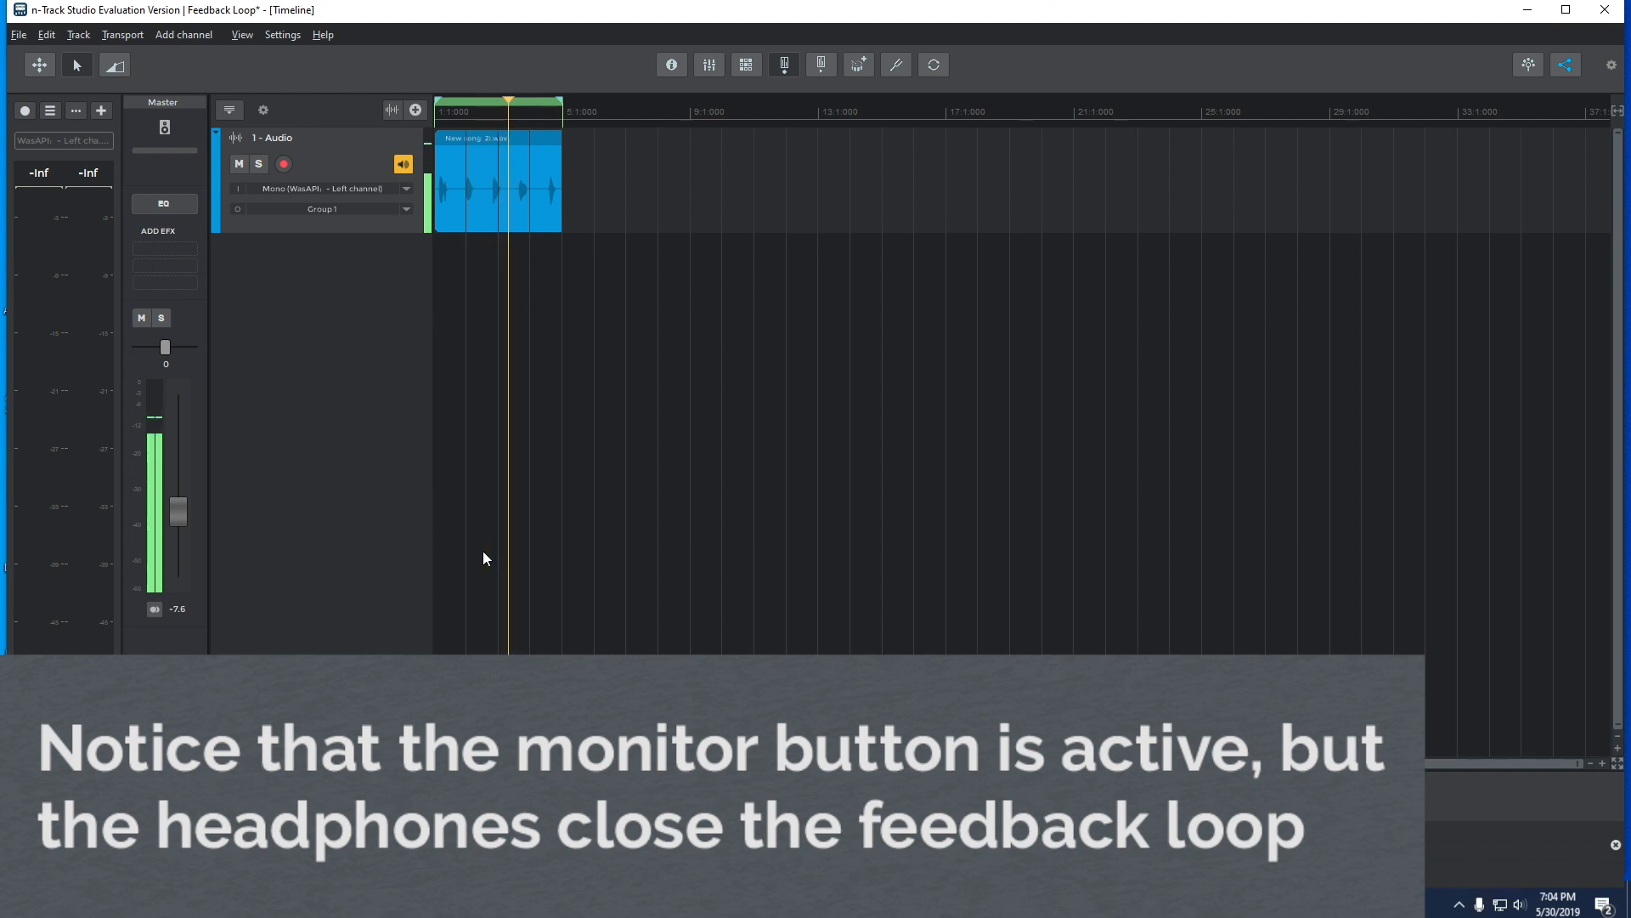
click(85, 796)
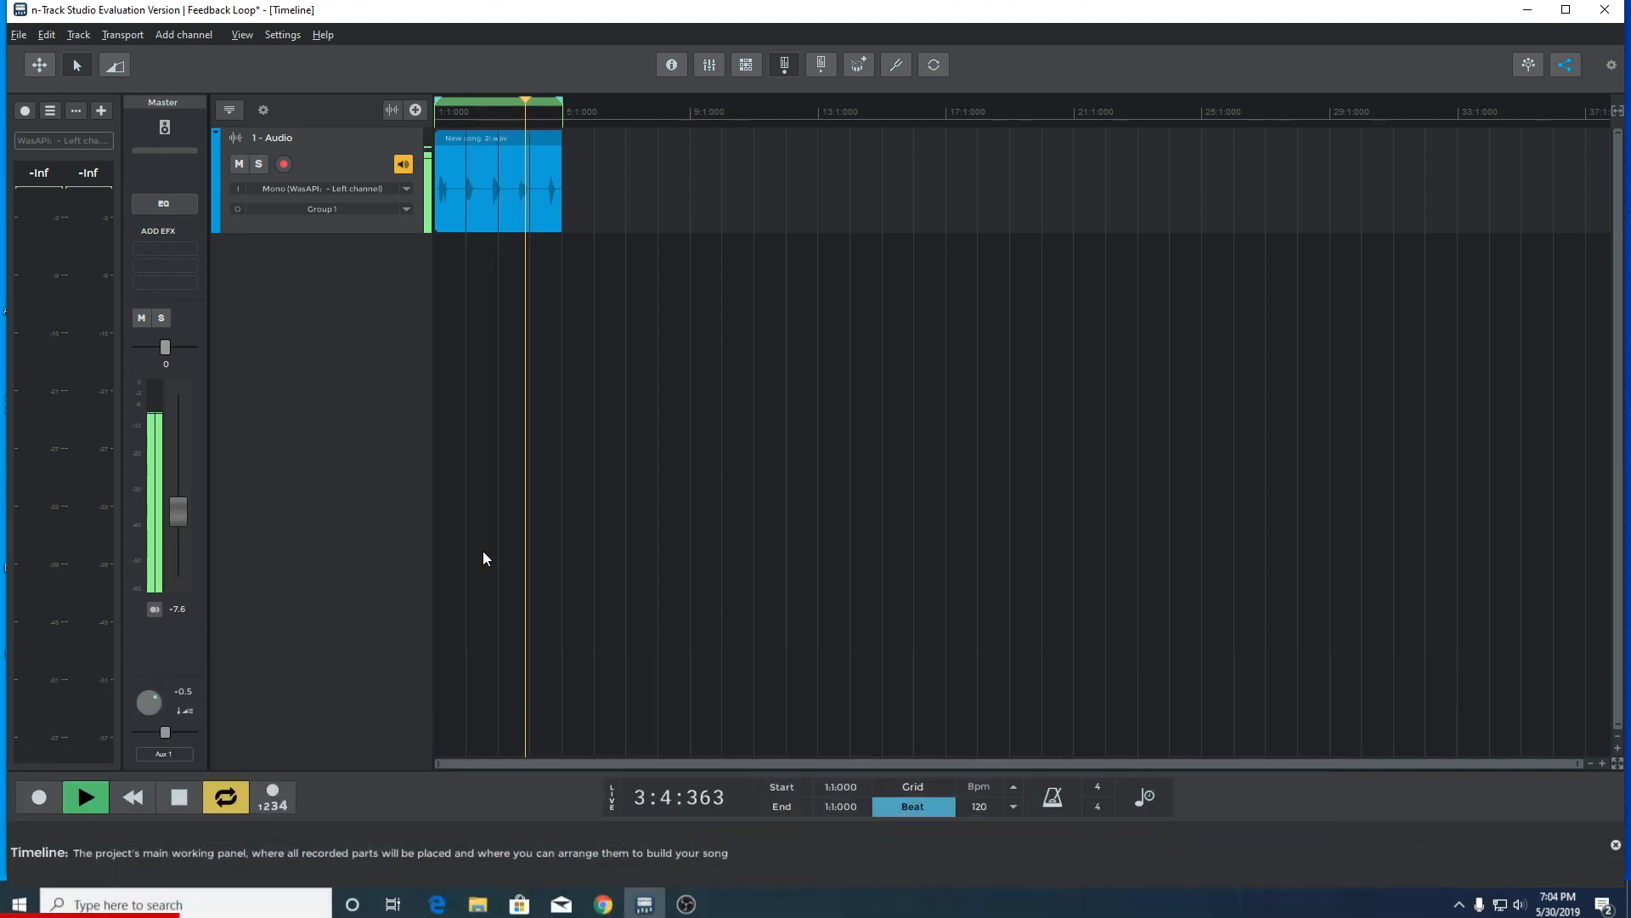